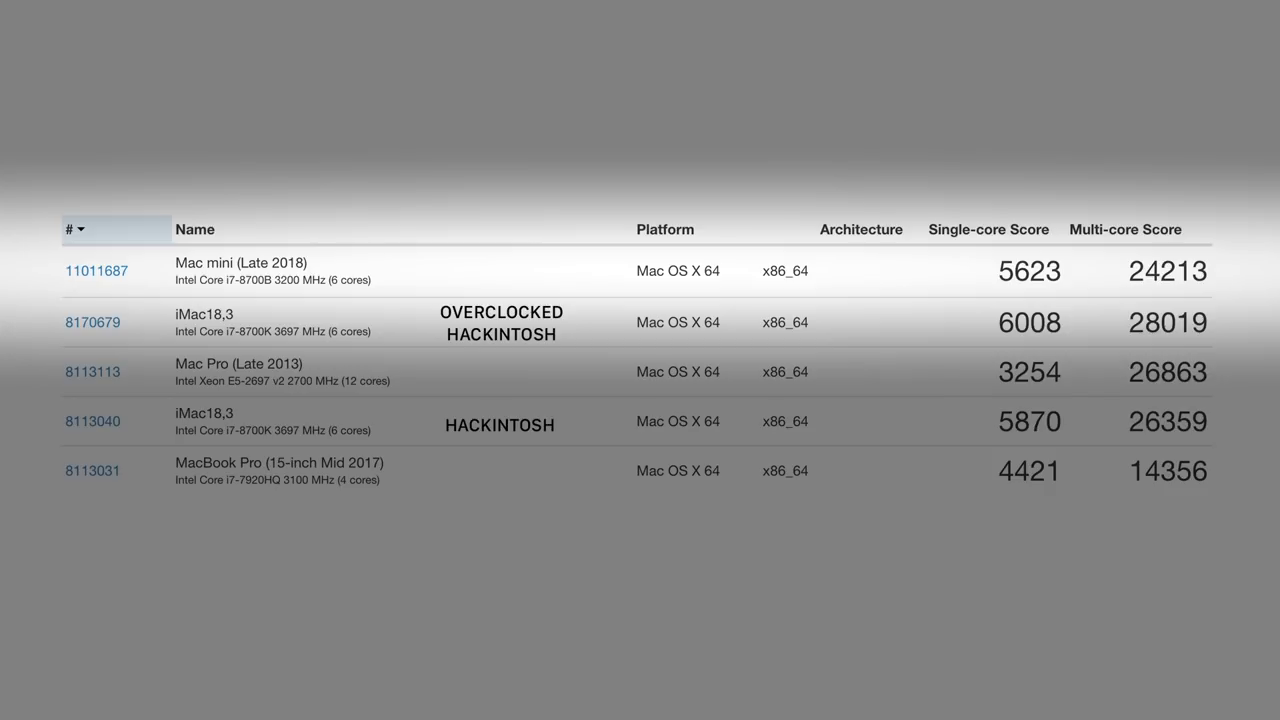
# Play the Benchmarking timeline in the viewer, then halt playback when frames drop
pyautogui.click(936, 172)
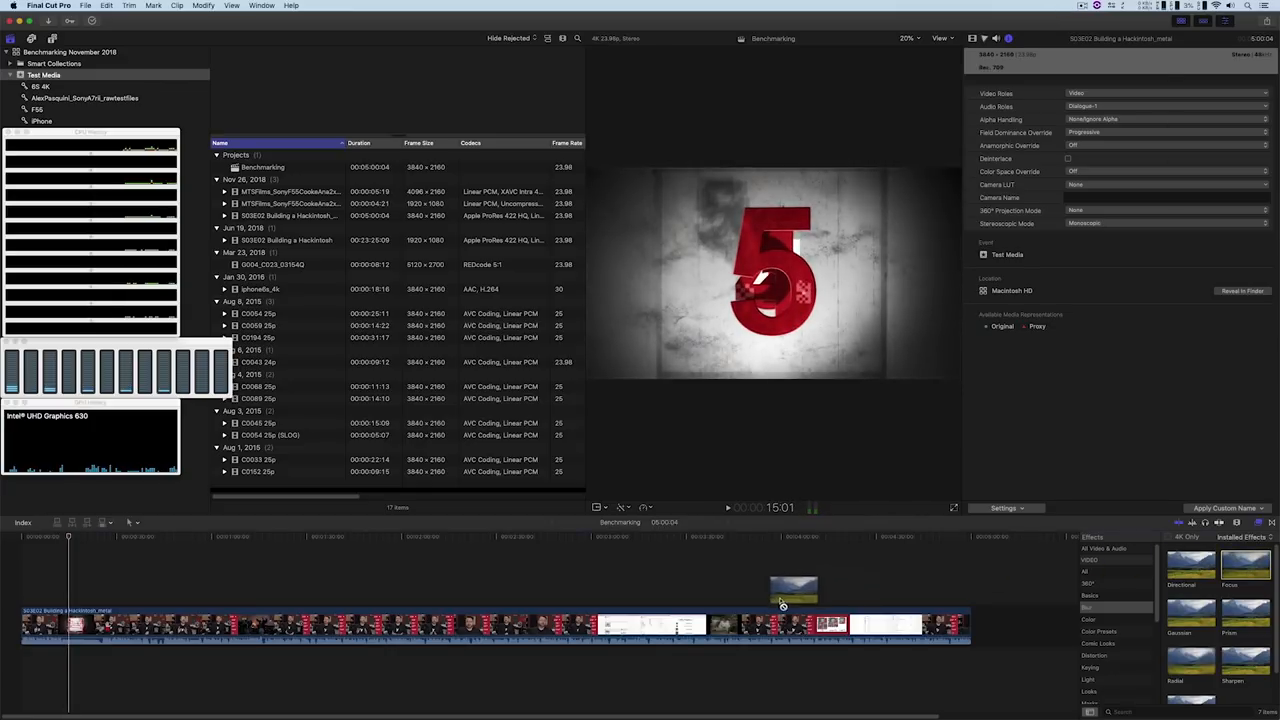
pyautogui.click(678, 628)
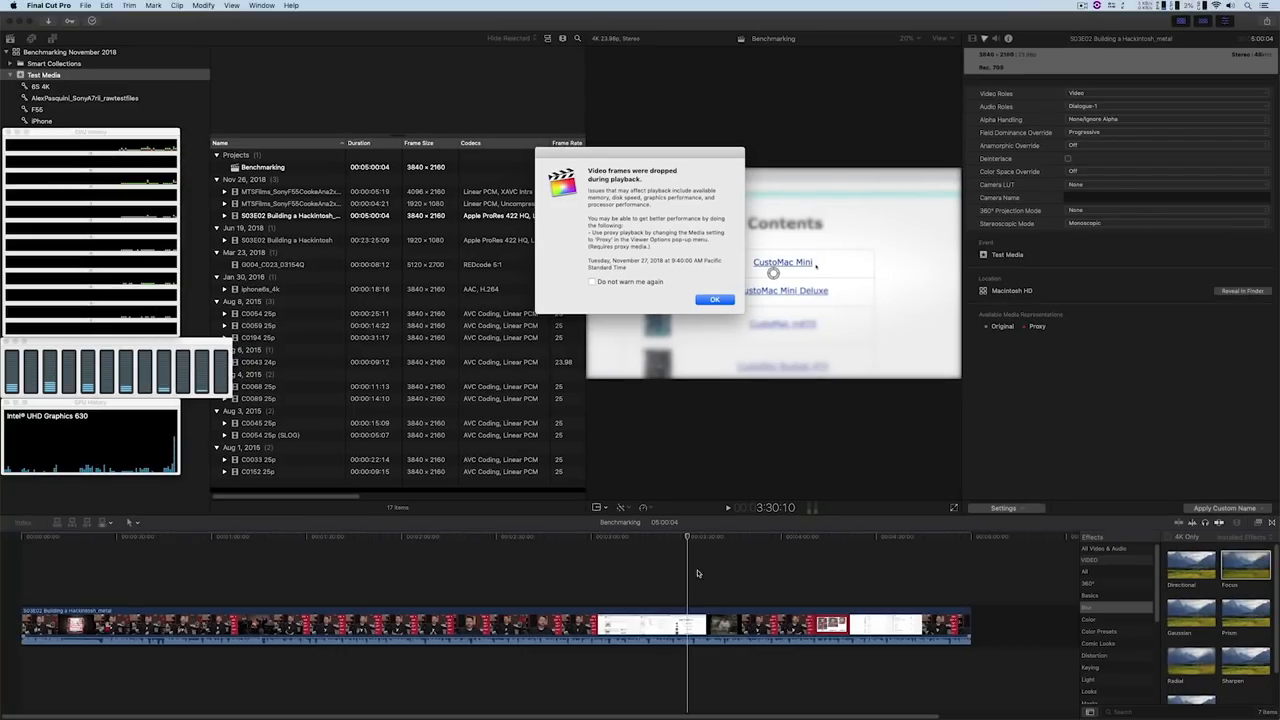
# Dismiss the dropped-frames alert and reach the File menu's export and sharing options
pyautogui.click(714, 300)
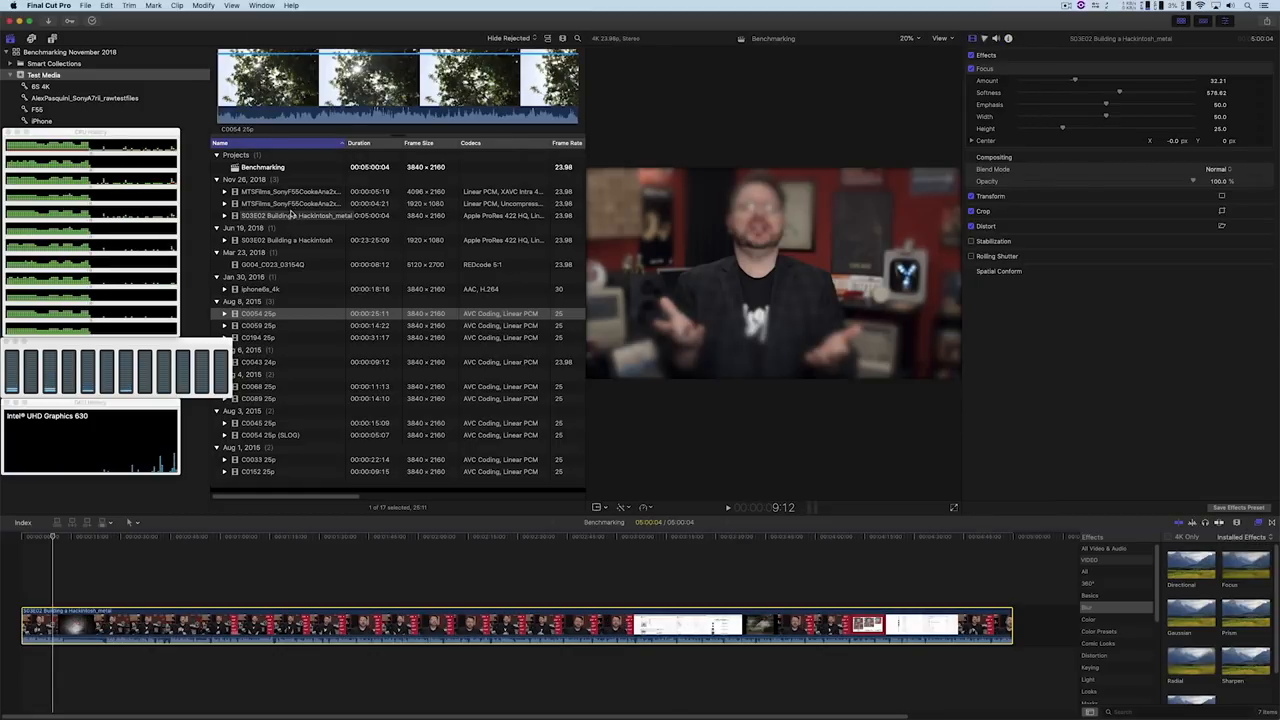
pyautogui.click(204, 4)
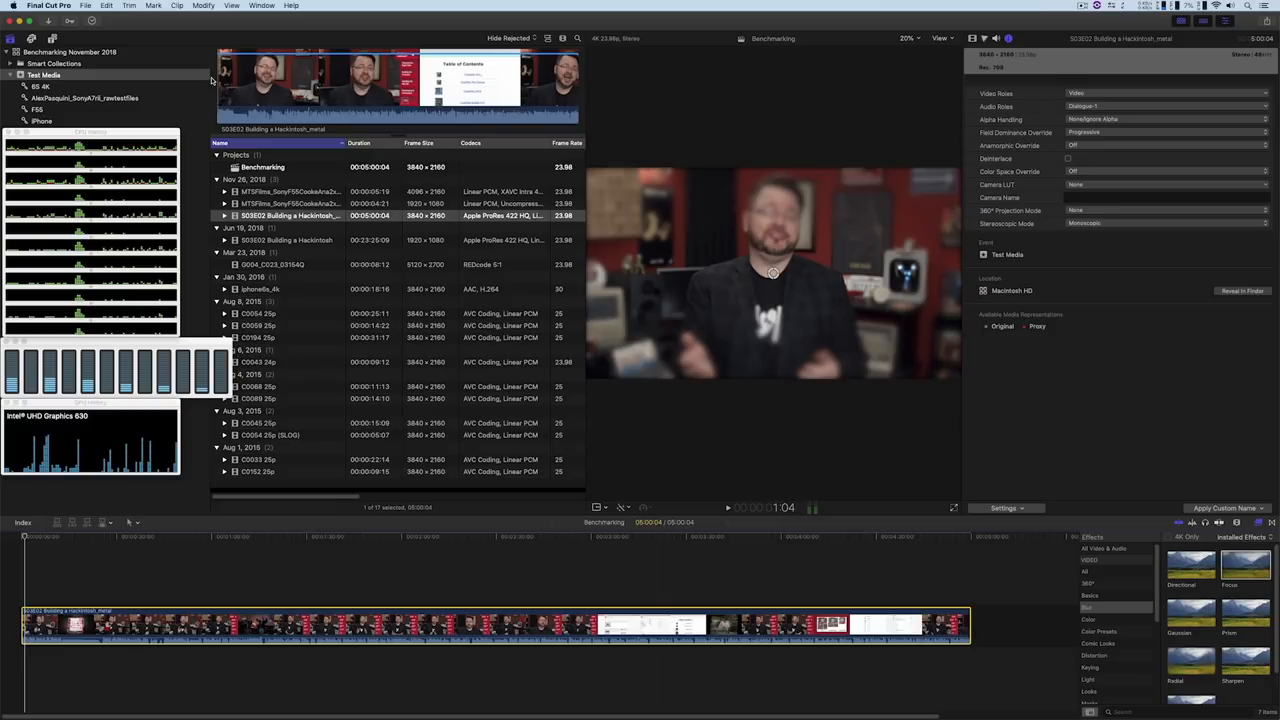
pyautogui.click(84, 4)
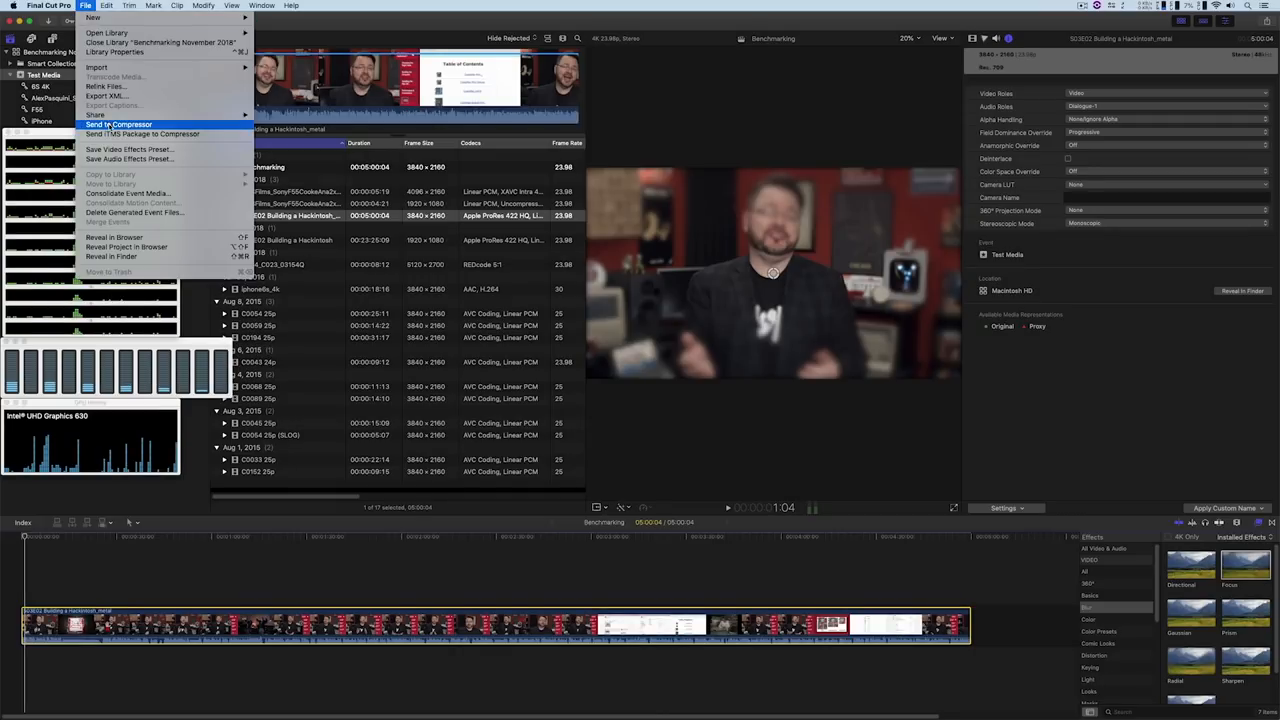
# Send the Benchmarking project to Compressor and view its Active jobs list
pyautogui.click(118, 124)
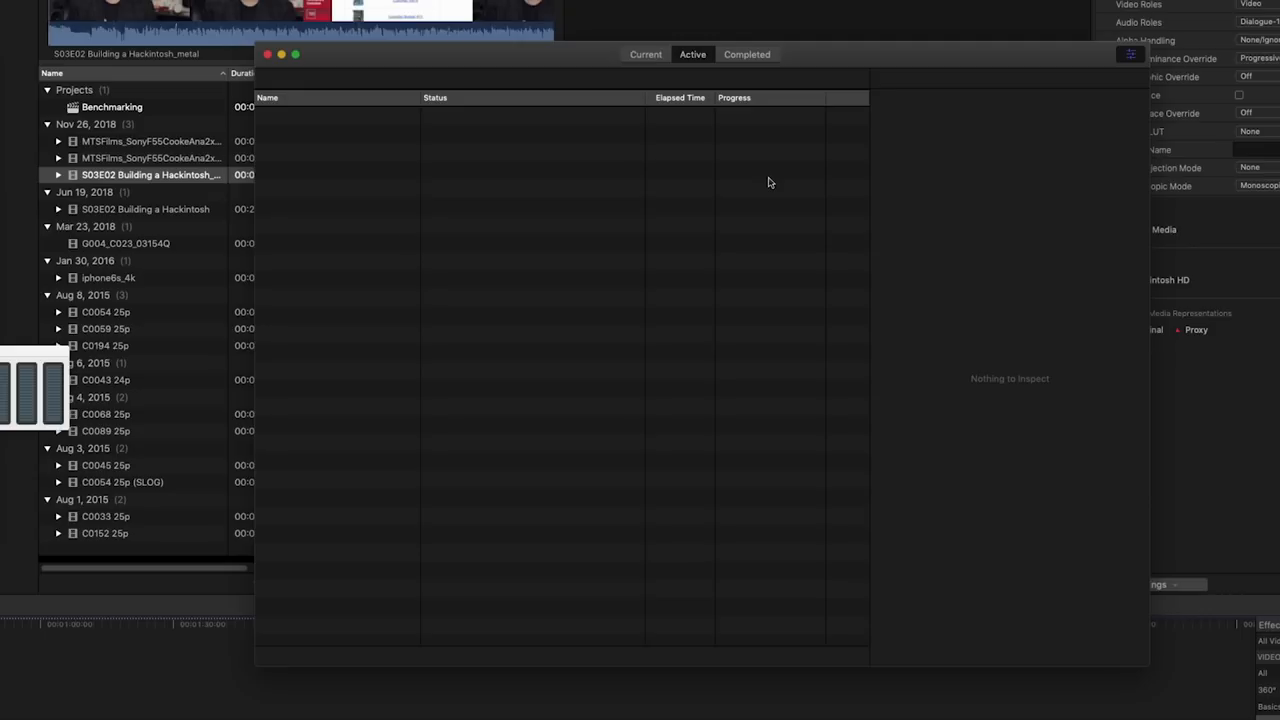
pyautogui.click(268, 54)
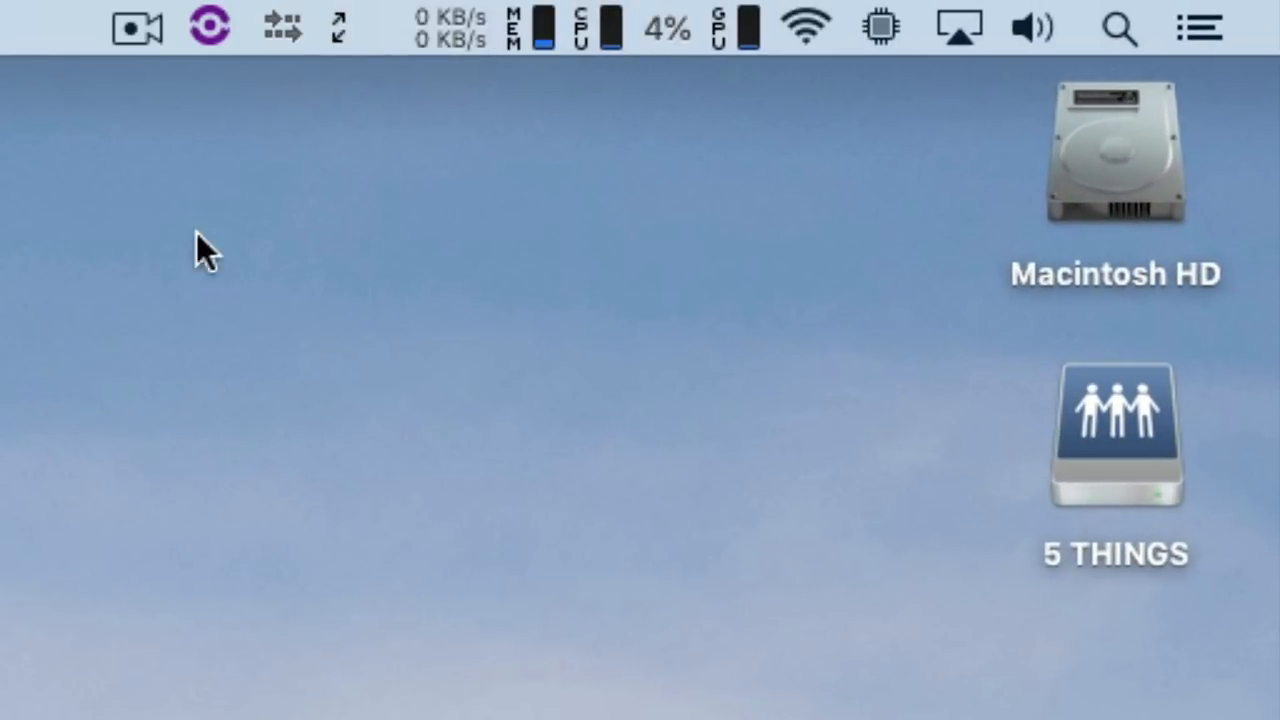
# Show Get Info for Final Cut Pro in Applications, confirming Prefer External GPU is enabled
pyautogui.click(880, 28)
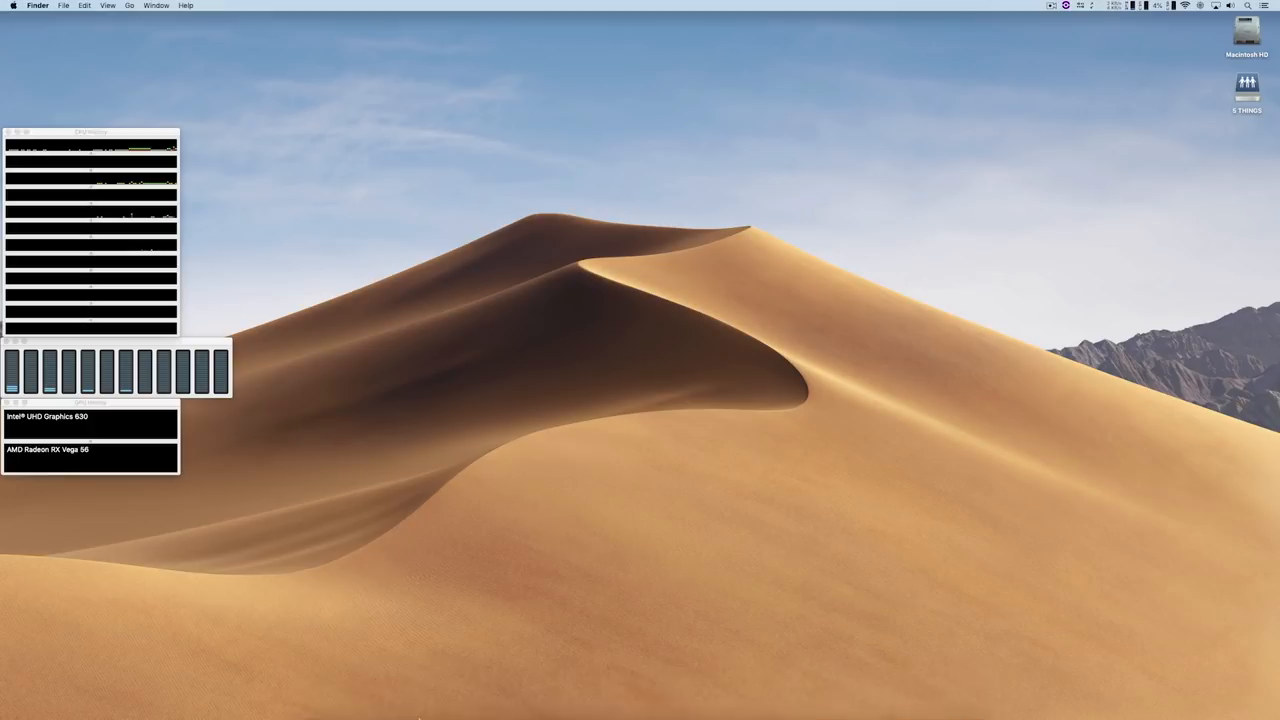
pyautogui.rightClick(336, 704)
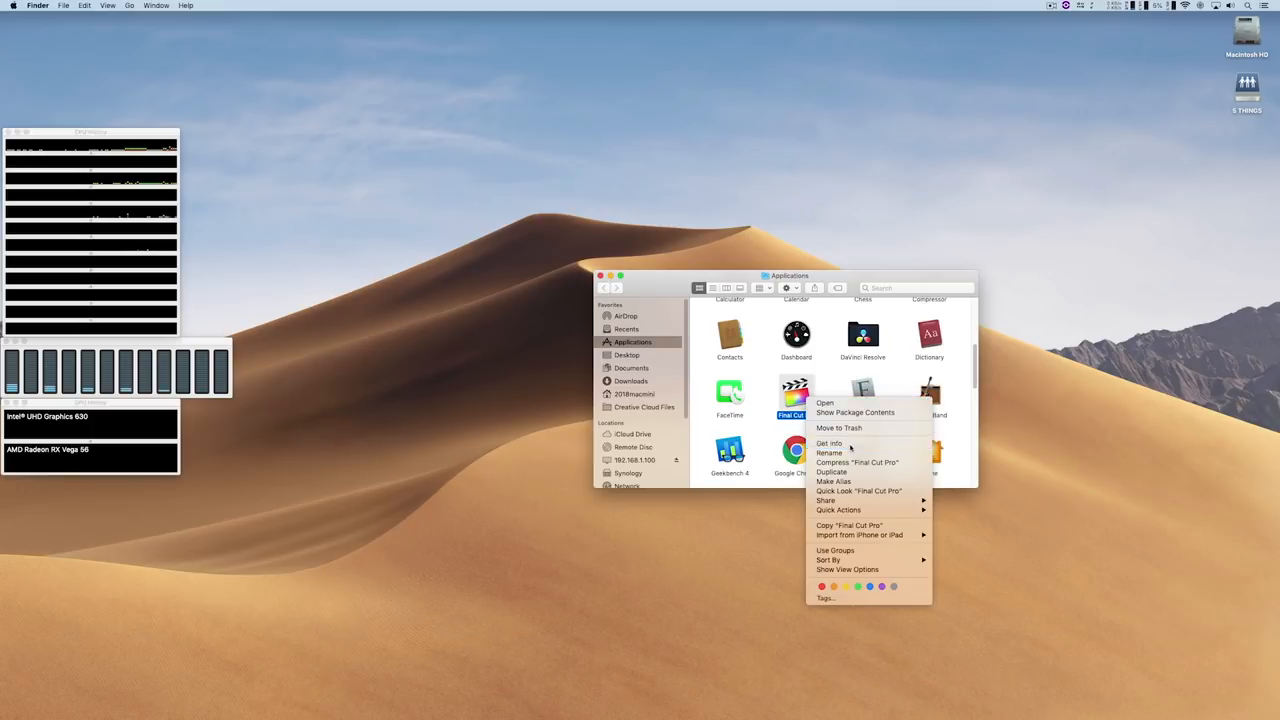
pyautogui.click(830, 442)
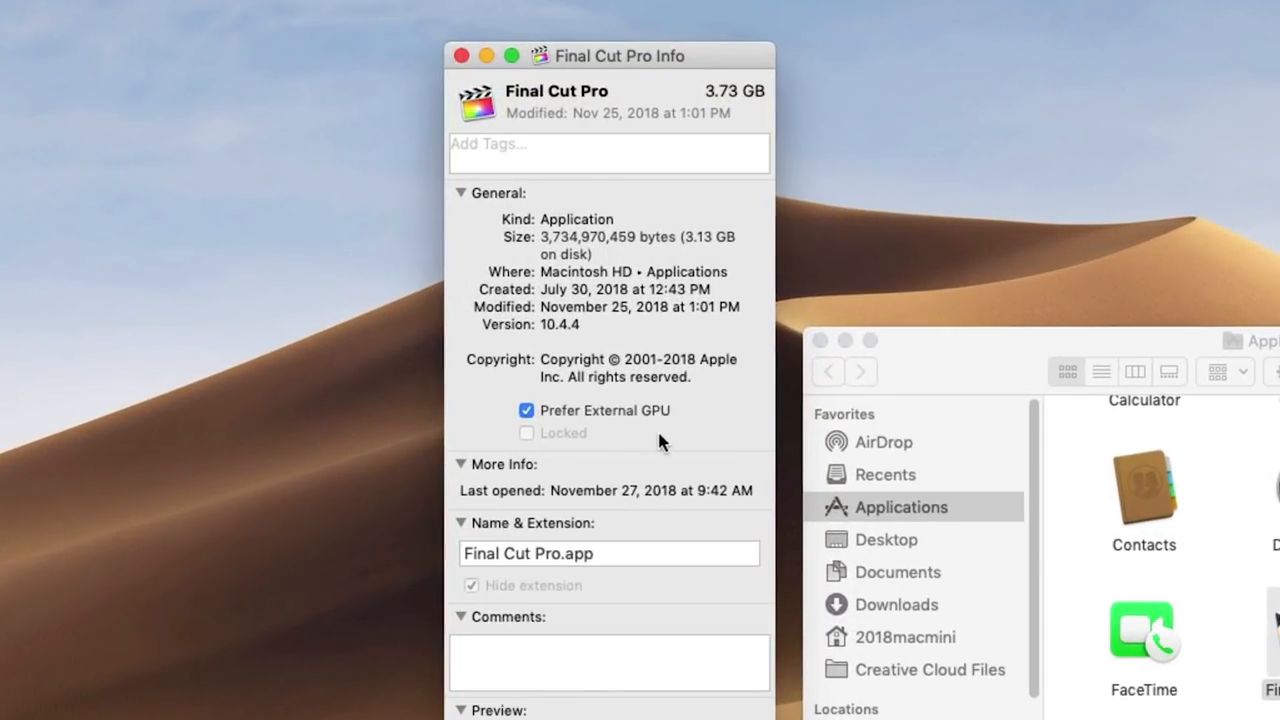
pyautogui.moveTo(696, 414)
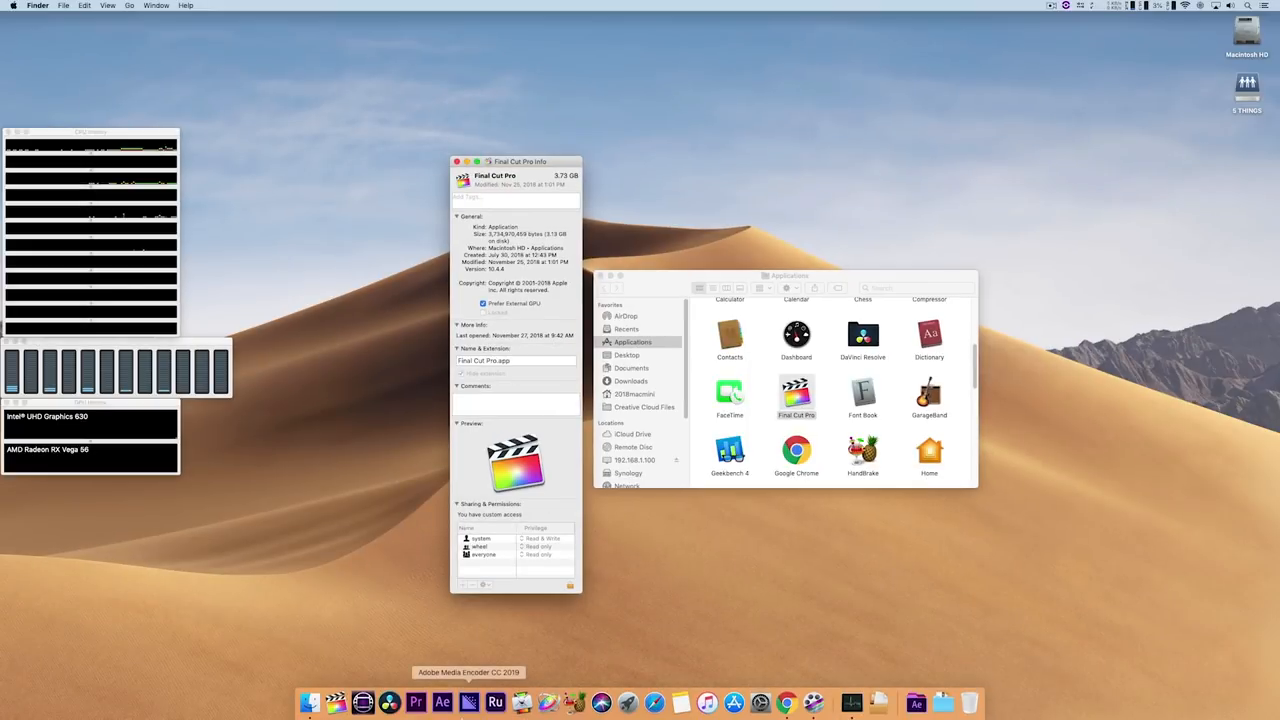
pyautogui.moveTo(336, 704)
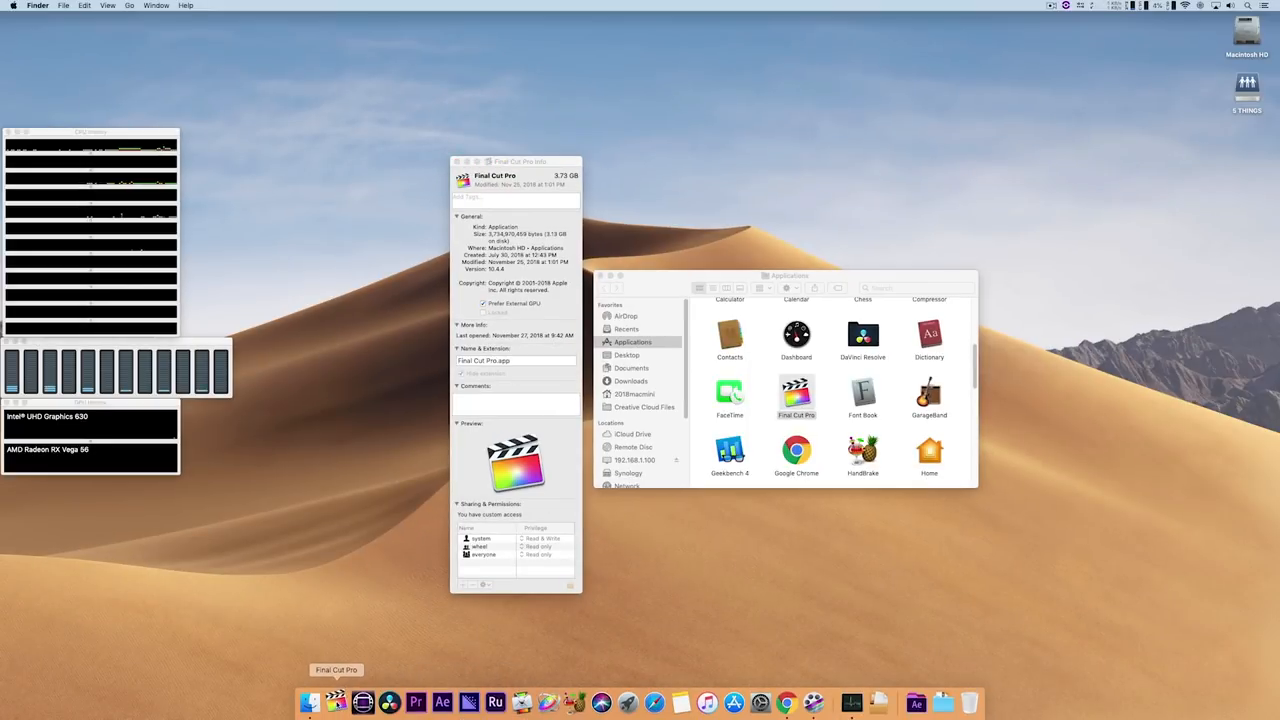
# Launch Final Cut Pro to reload the Benchmarking project with its Focus effect
pyautogui.doubleClick(796, 396)
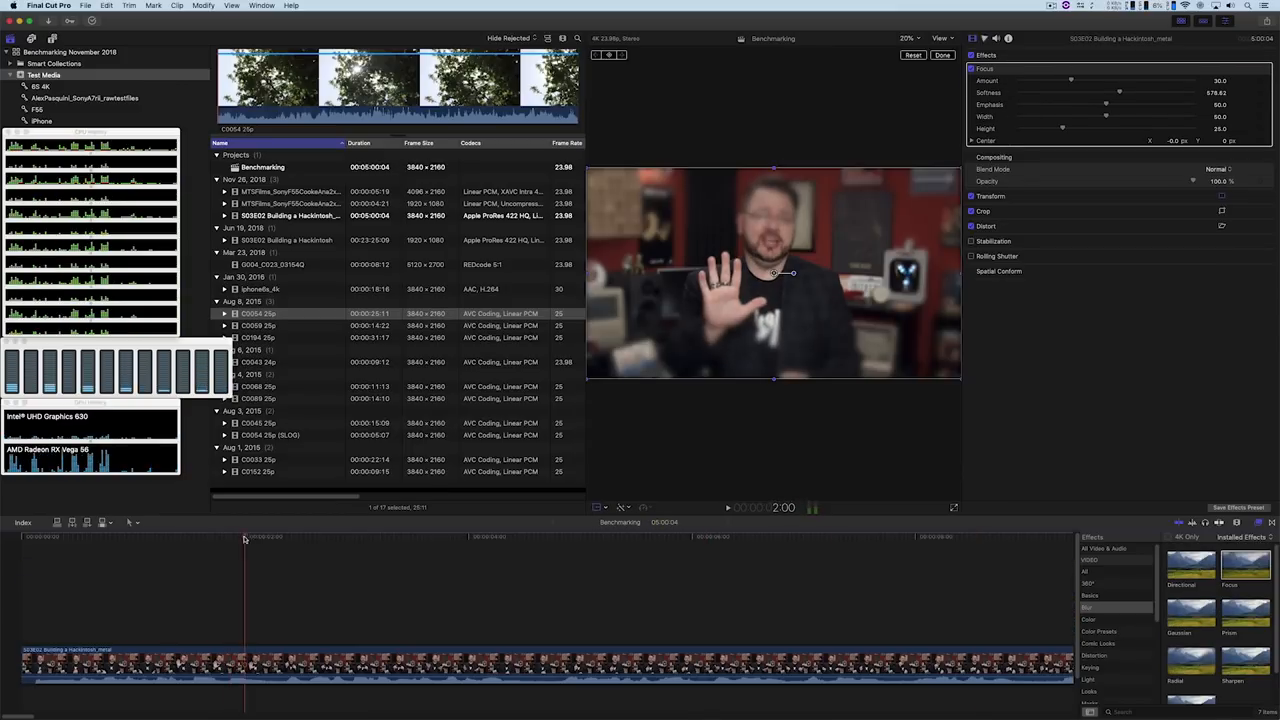
# Reveal Compressor in the Applications folder, then return to Final Cut Pro's Send to Compressor choice
pyautogui.click(84, 6)
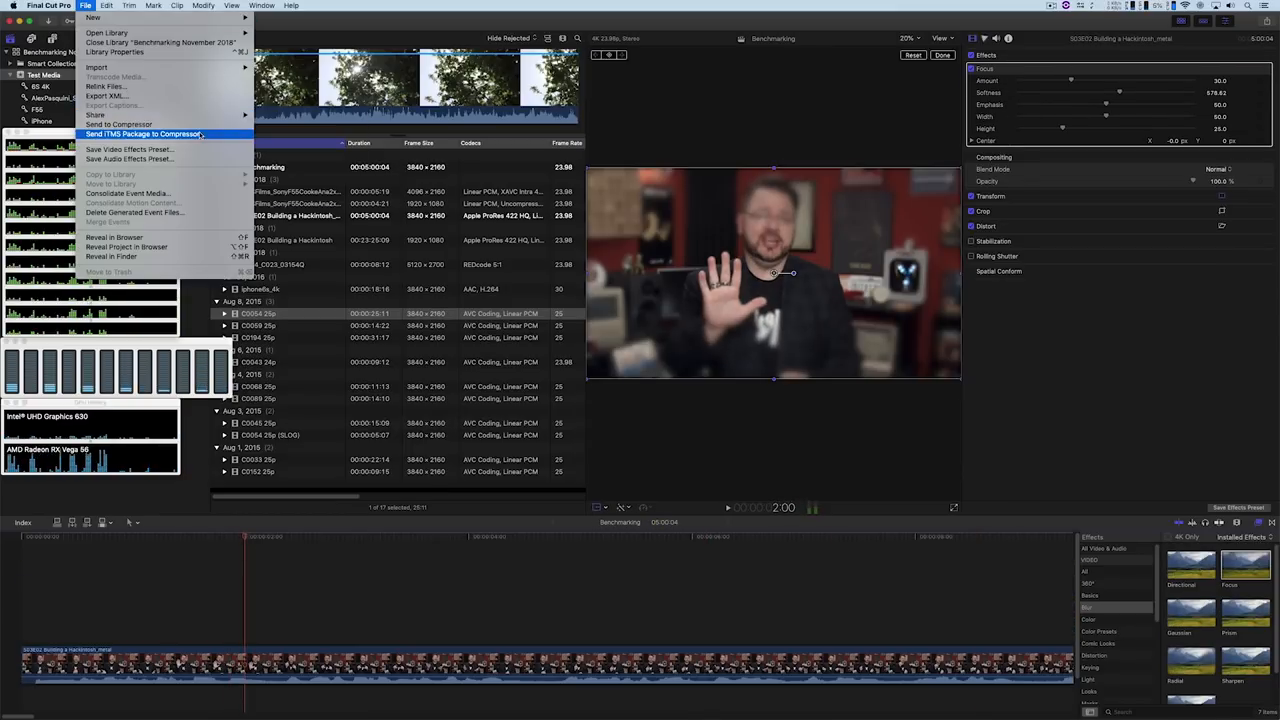
pyautogui.moveTo(118, 124)
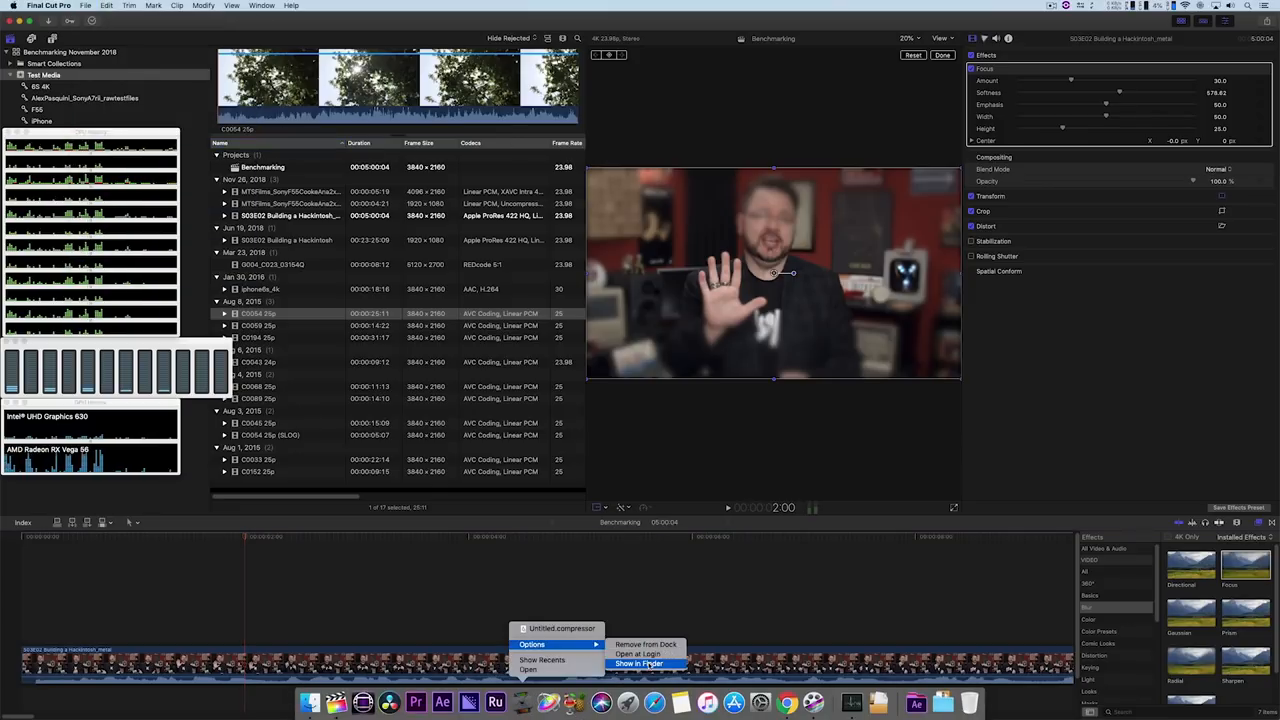
pyautogui.click(638, 664)
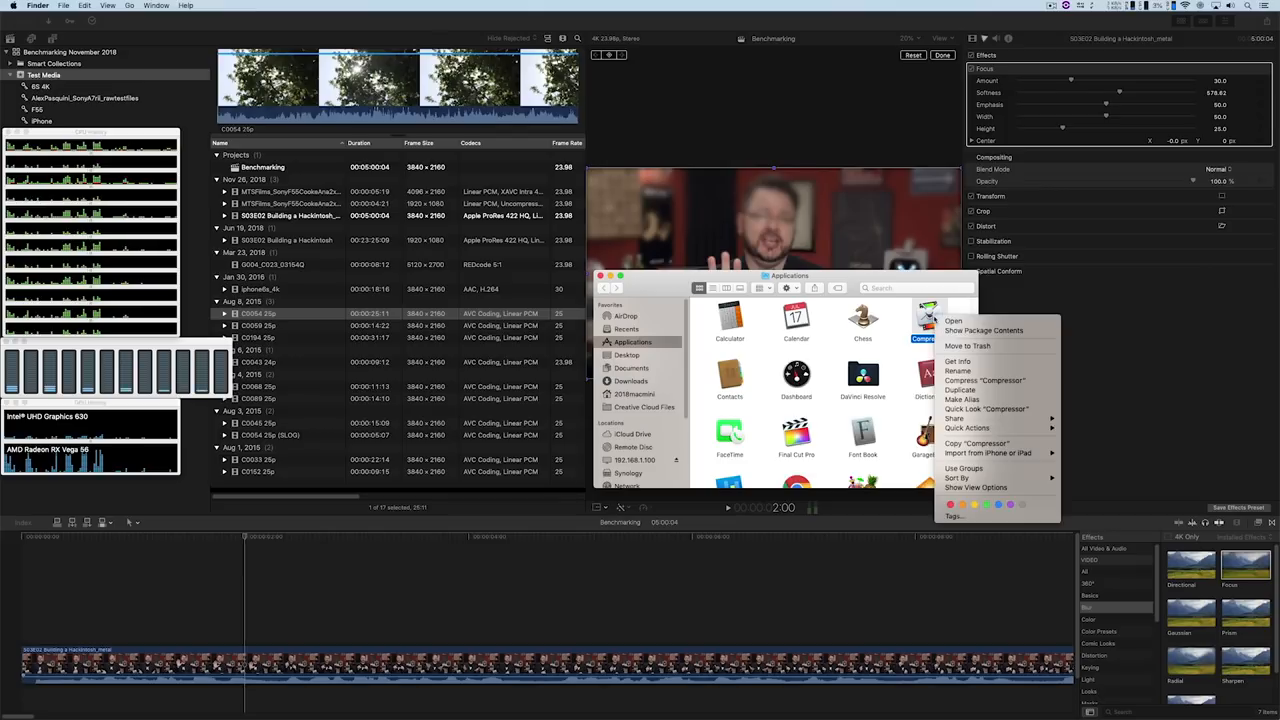
pyautogui.click(956, 360)
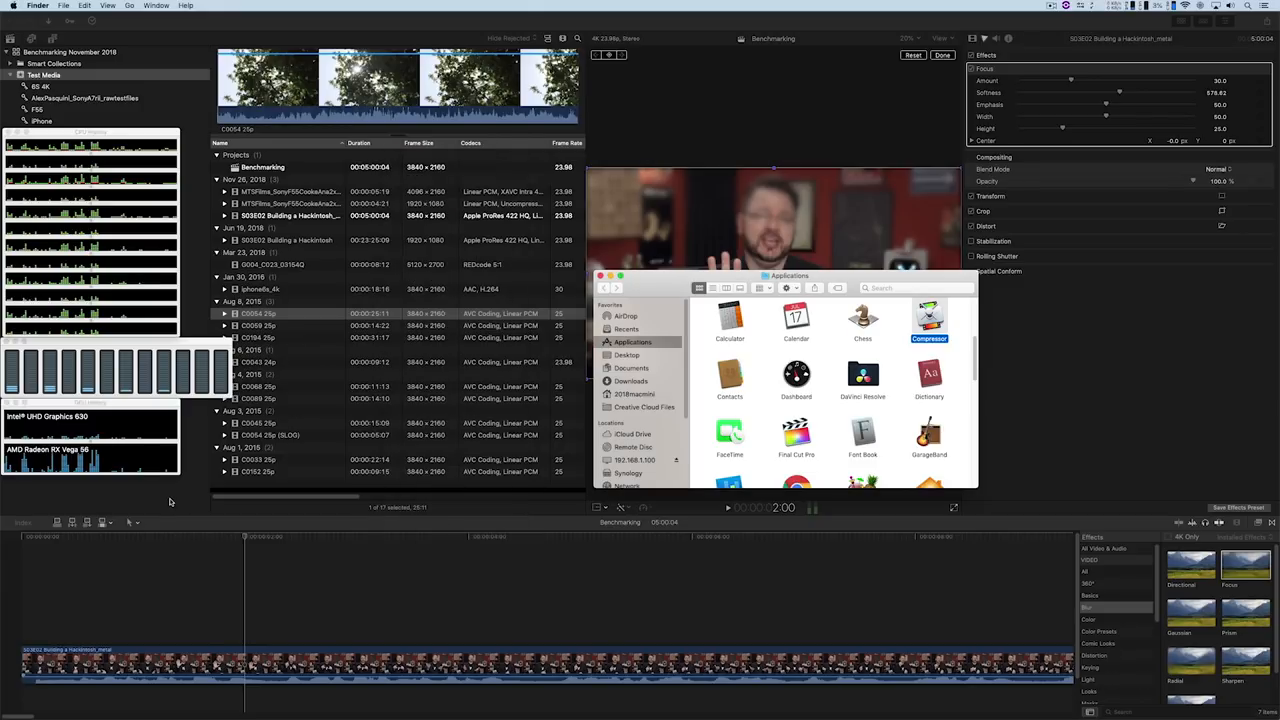
pyautogui.click(84, 6)
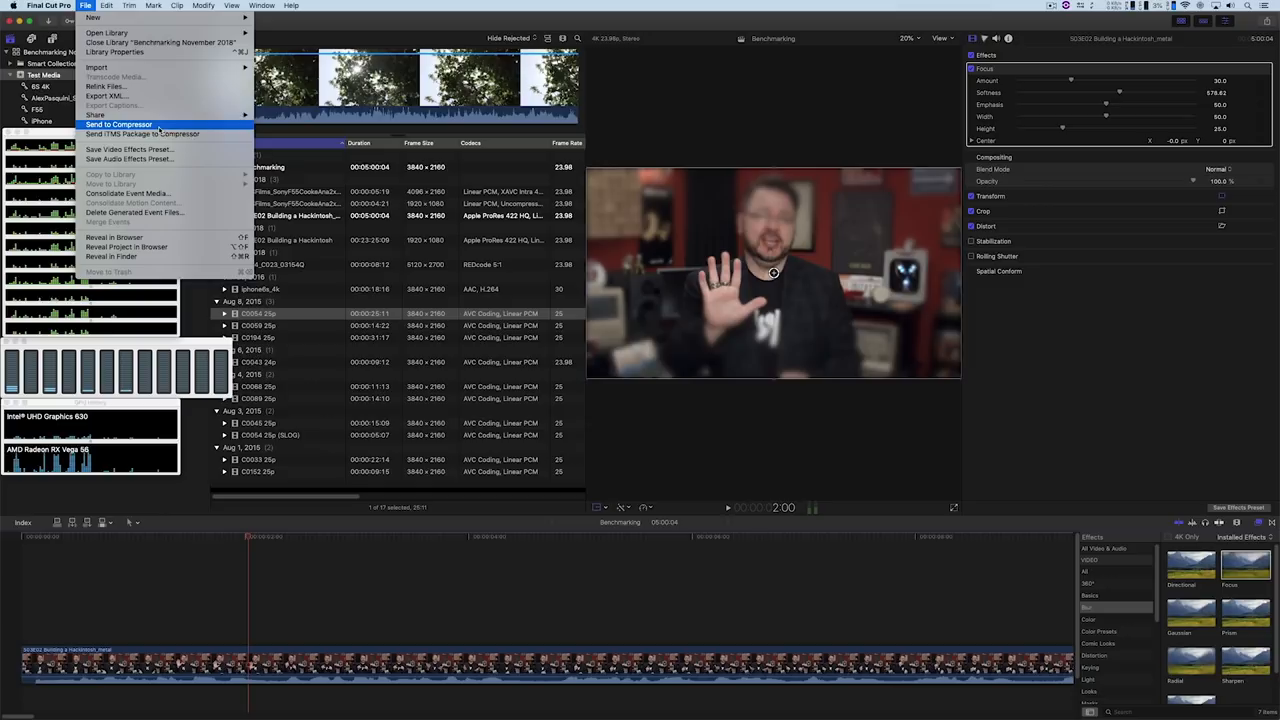
# Send Benchmarking to Compressor, watch it in the Active tab, then cancel the running transcode
pyautogui.click(118, 124)
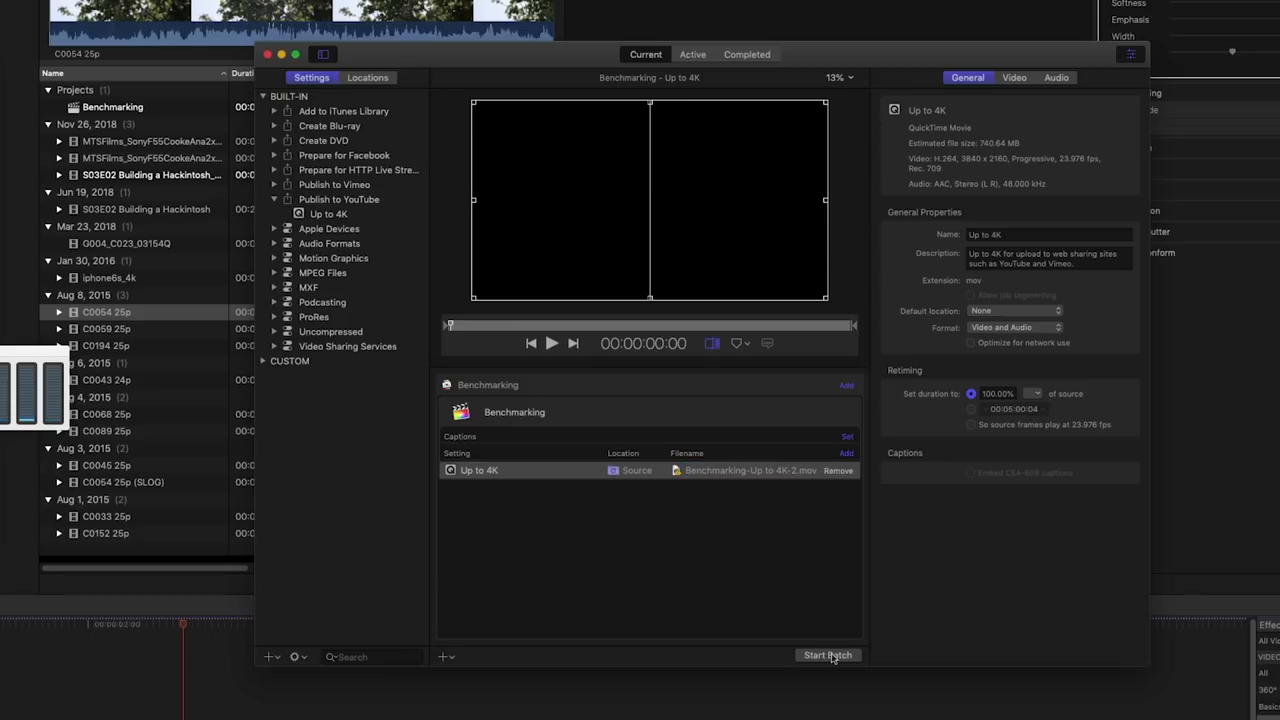
pyautogui.click(828, 656)
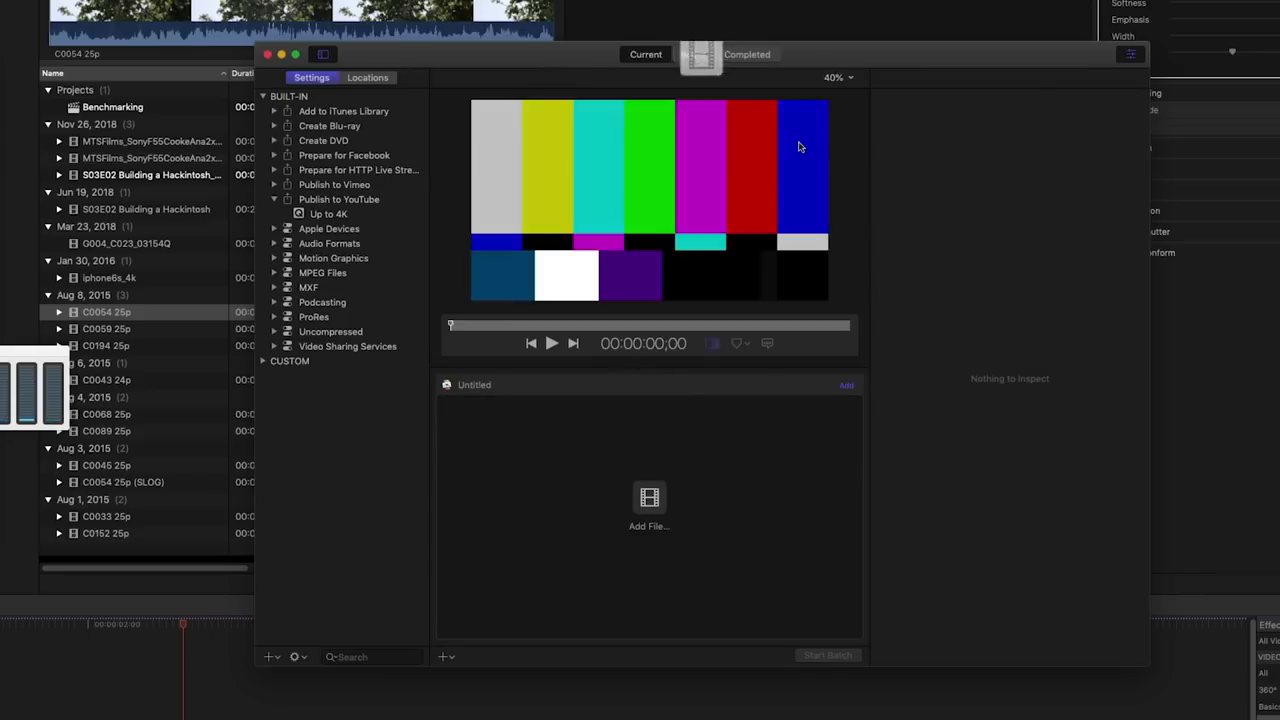
pyautogui.click(828, 656)
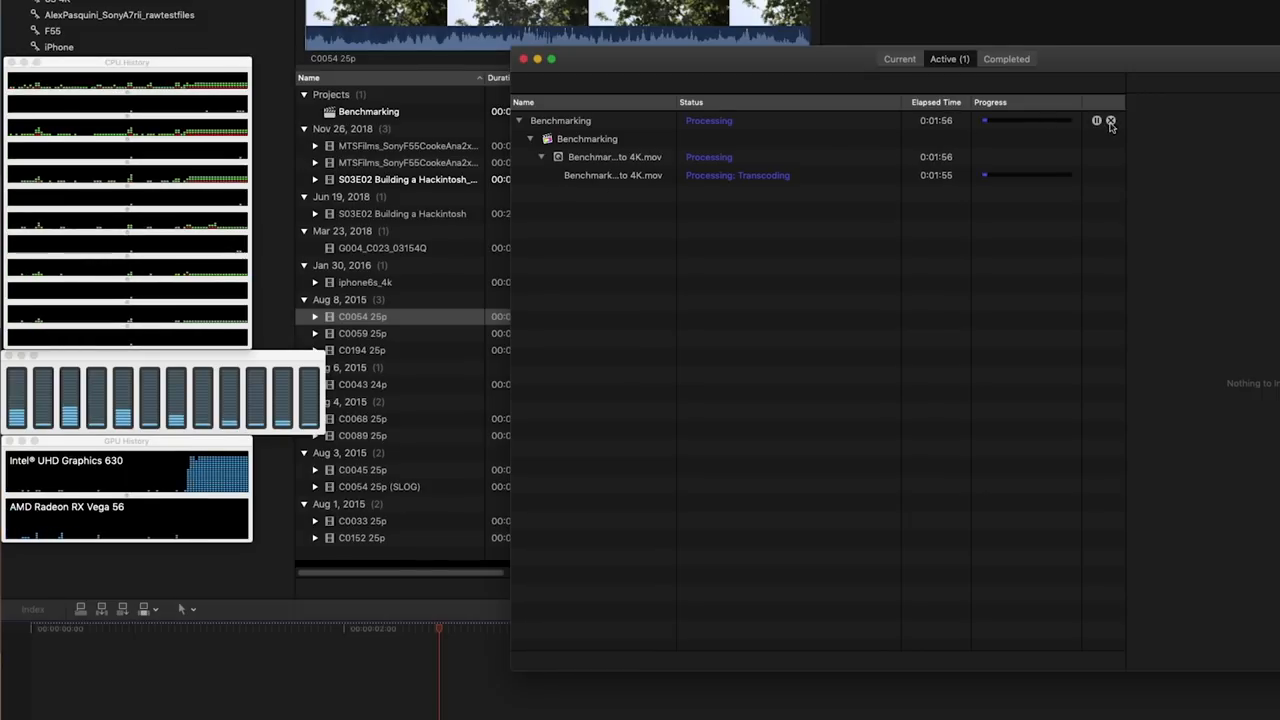
pyautogui.click(1110, 120)
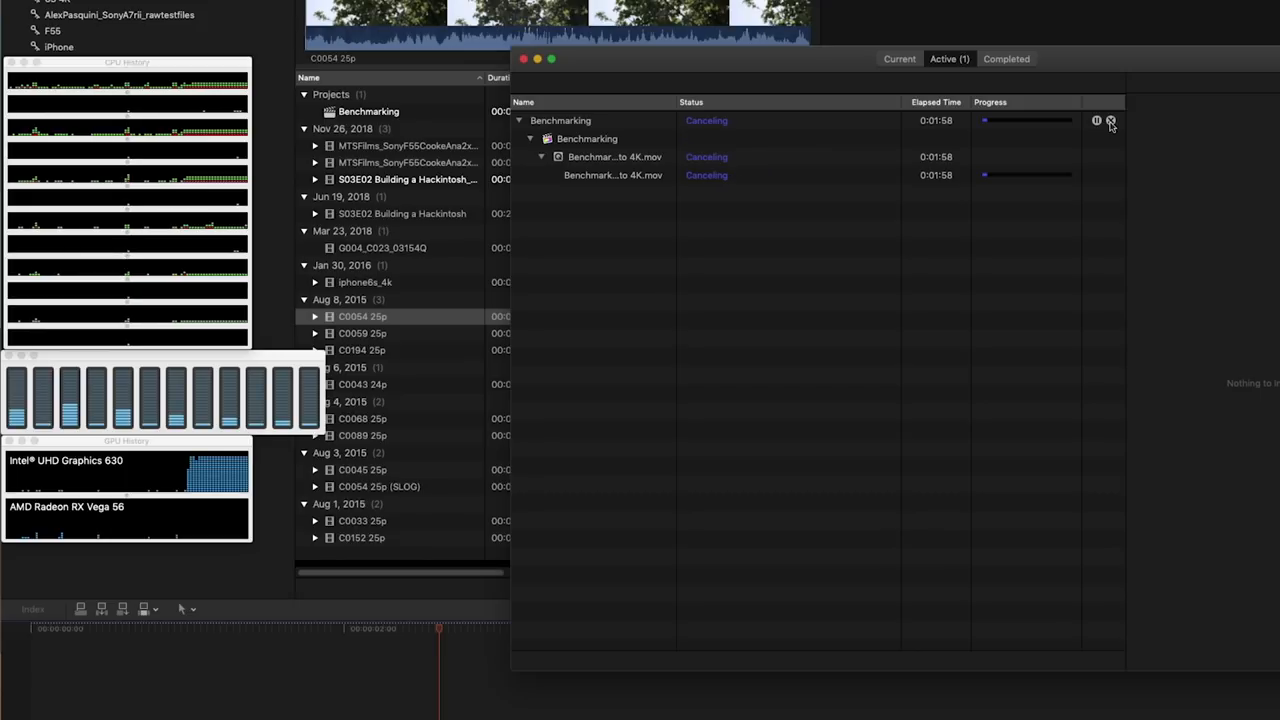
pyautogui.click(1110, 120)
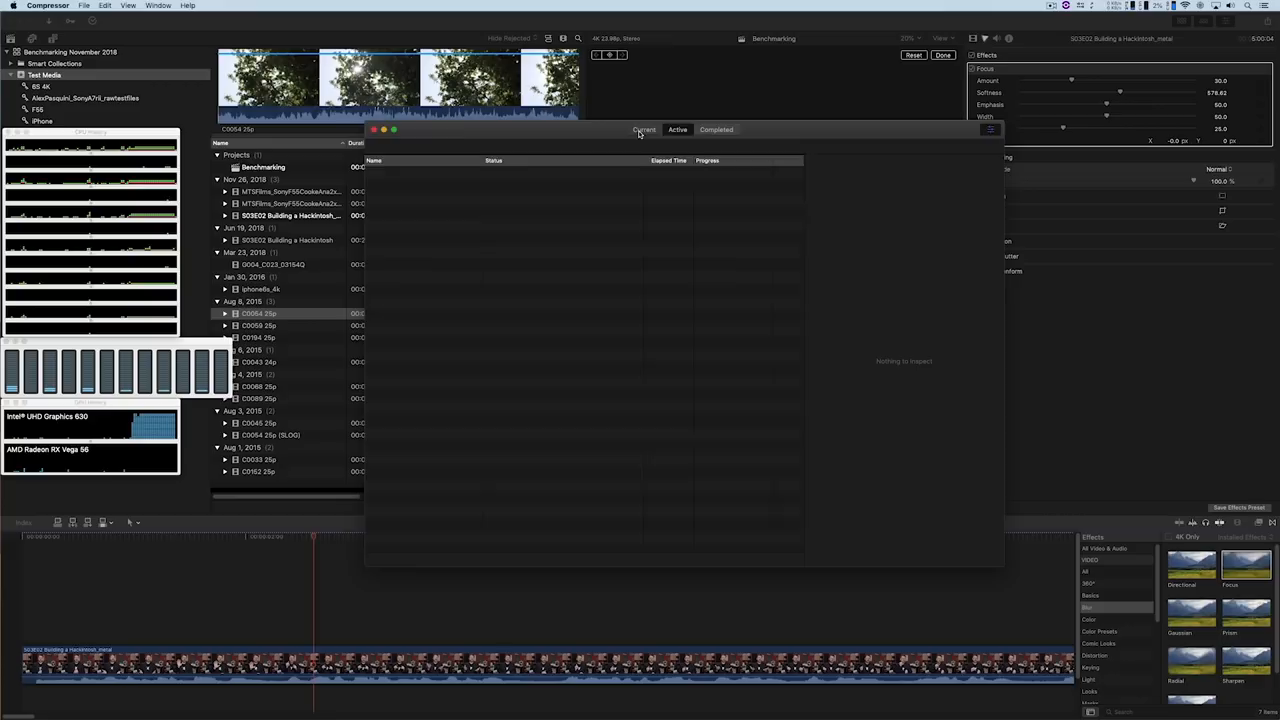
# Leave Compressor for DaVinci Resolve's Deliver page with the Benchmarking render queued
pyautogui.click(644, 128)
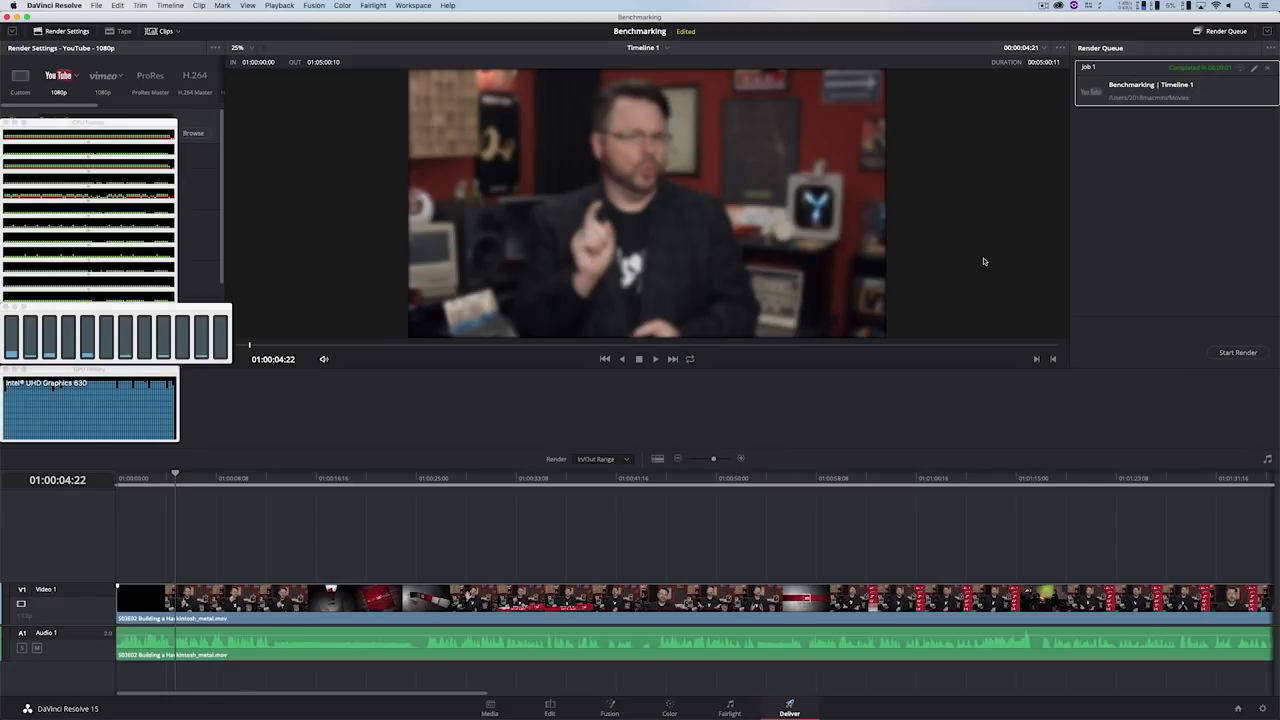
# Review DaVinci Resolve's media storage preferences before quitting Resolve
pyautogui.click(54, 6)
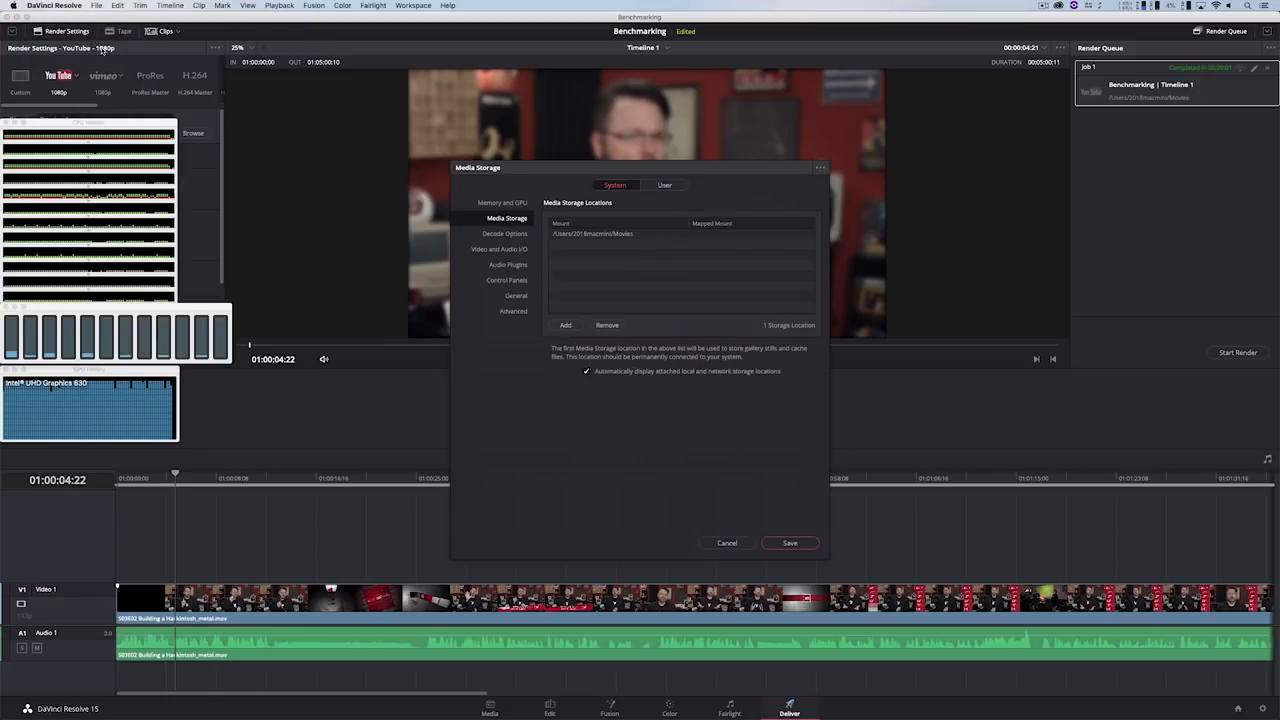
pyautogui.click(500, 202)
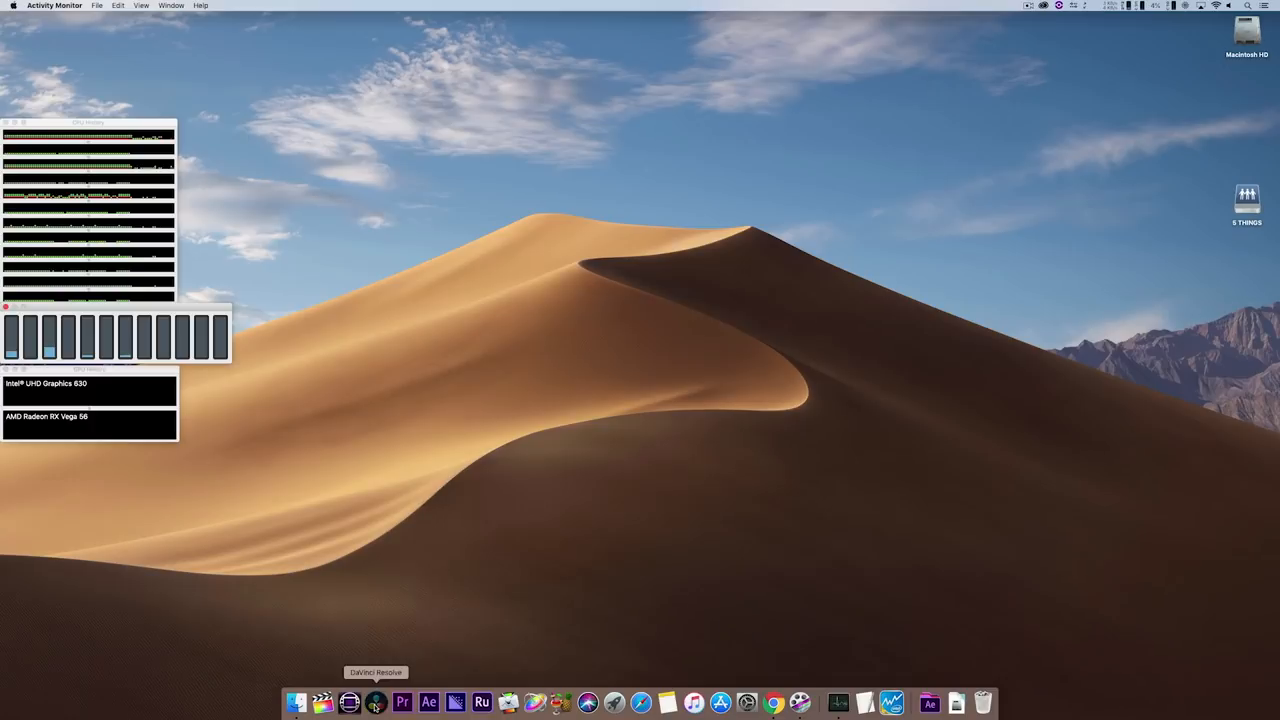
# Set DaVinci Resolve to Prefer External GPU in its Finder info and relaunch it
pyautogui.click(376, 704)
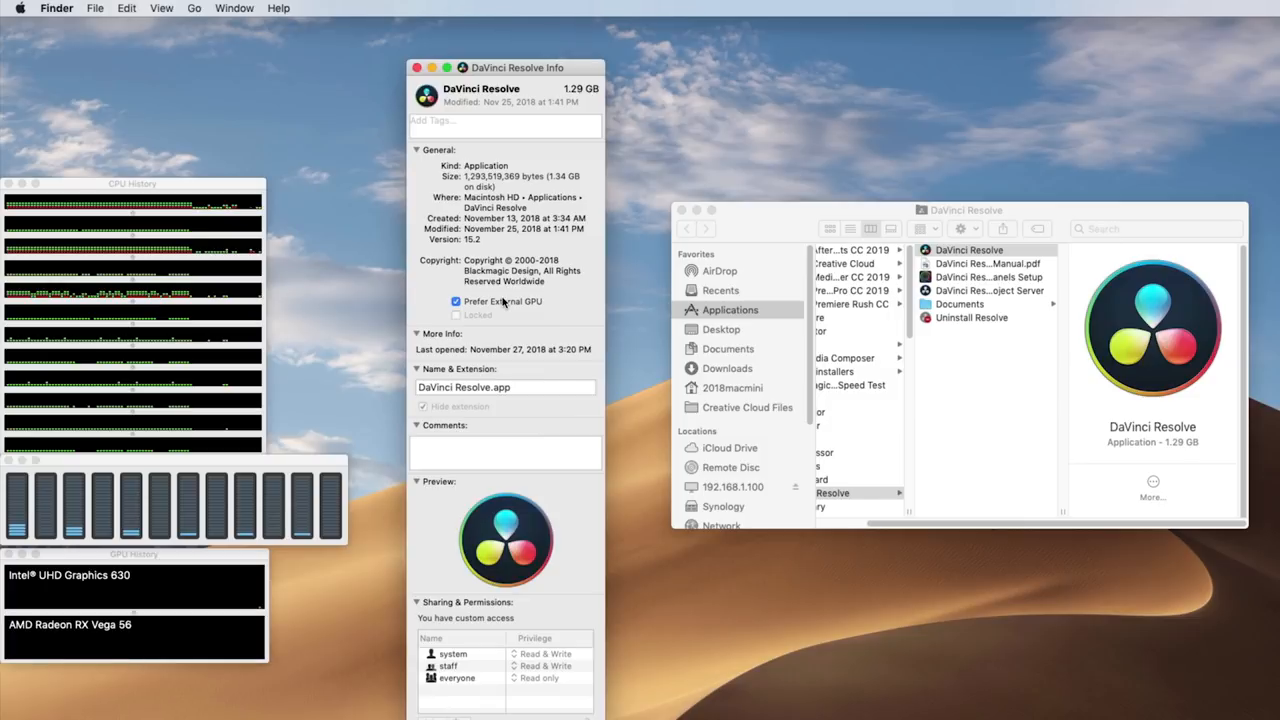
pyautogui.click(416, 68)
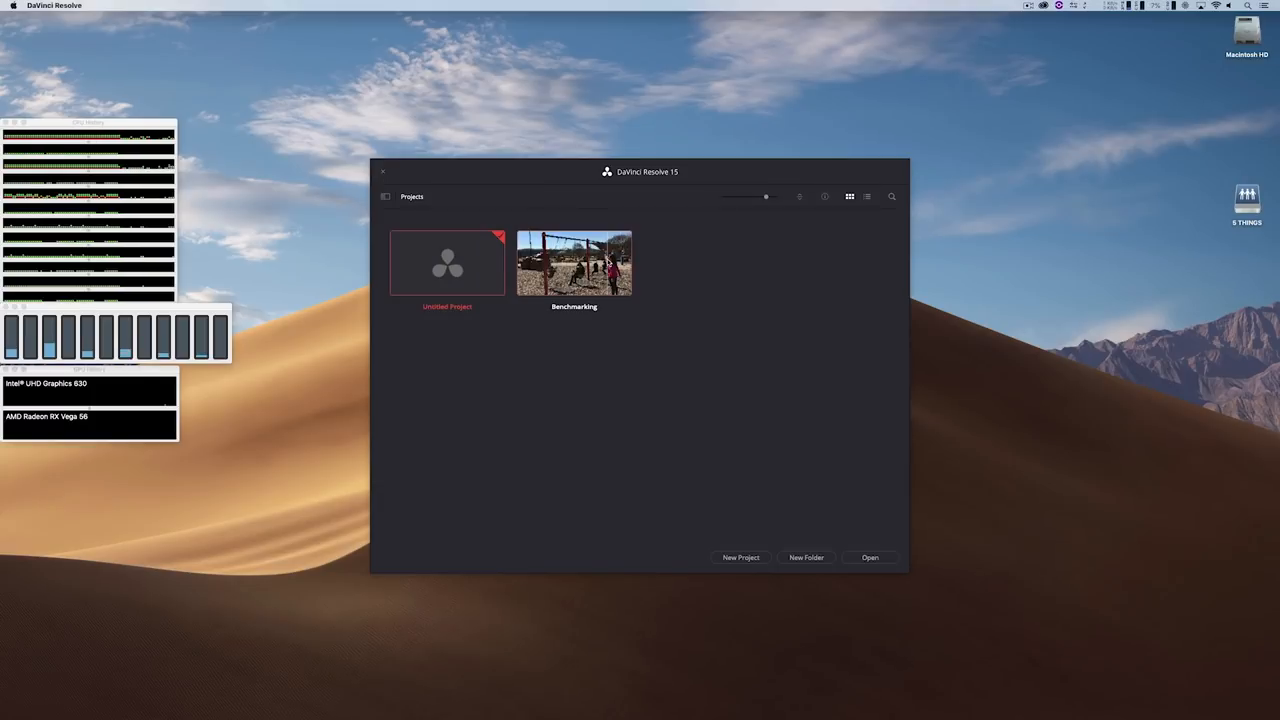
# Reopen the Benchmarking project and view Memory and GPU preferences showing the Radeon RX Vega 56
pyautogui.doubleClick(574, 262)
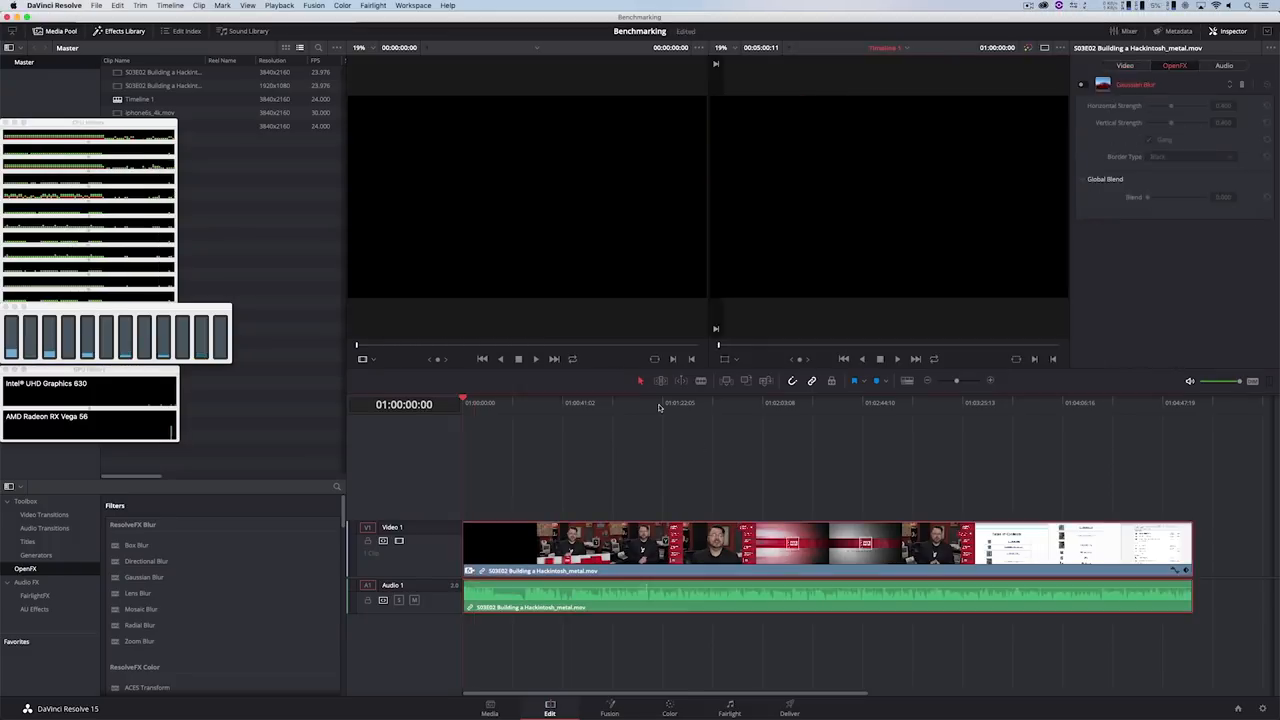
pyautogui.click(54, 4)
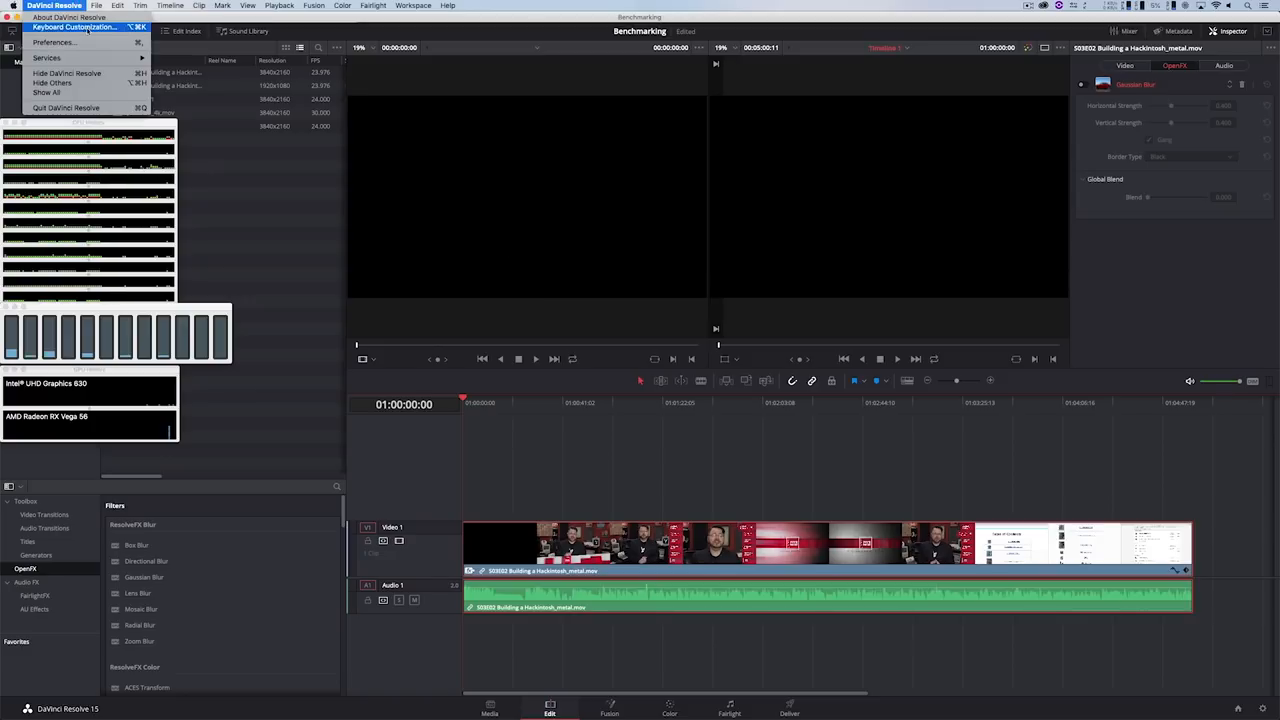
pyautogui.click(52, 42)
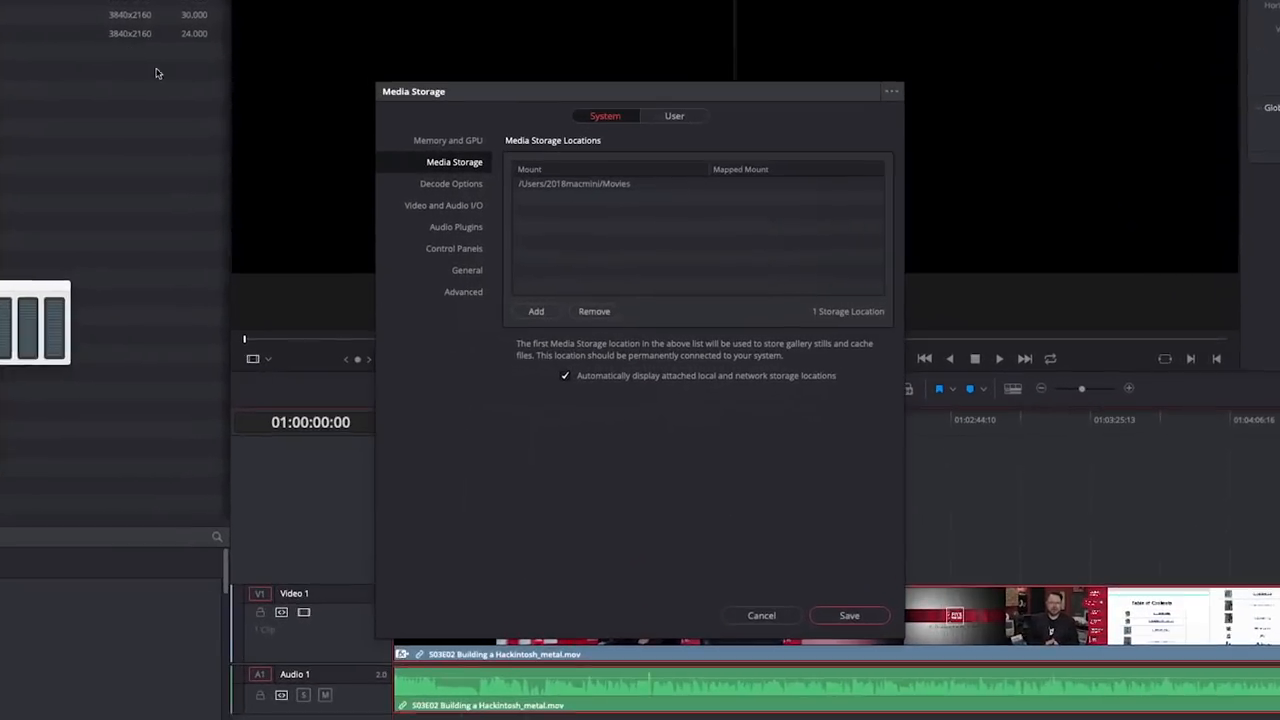
pyautogui.click(448, 140)
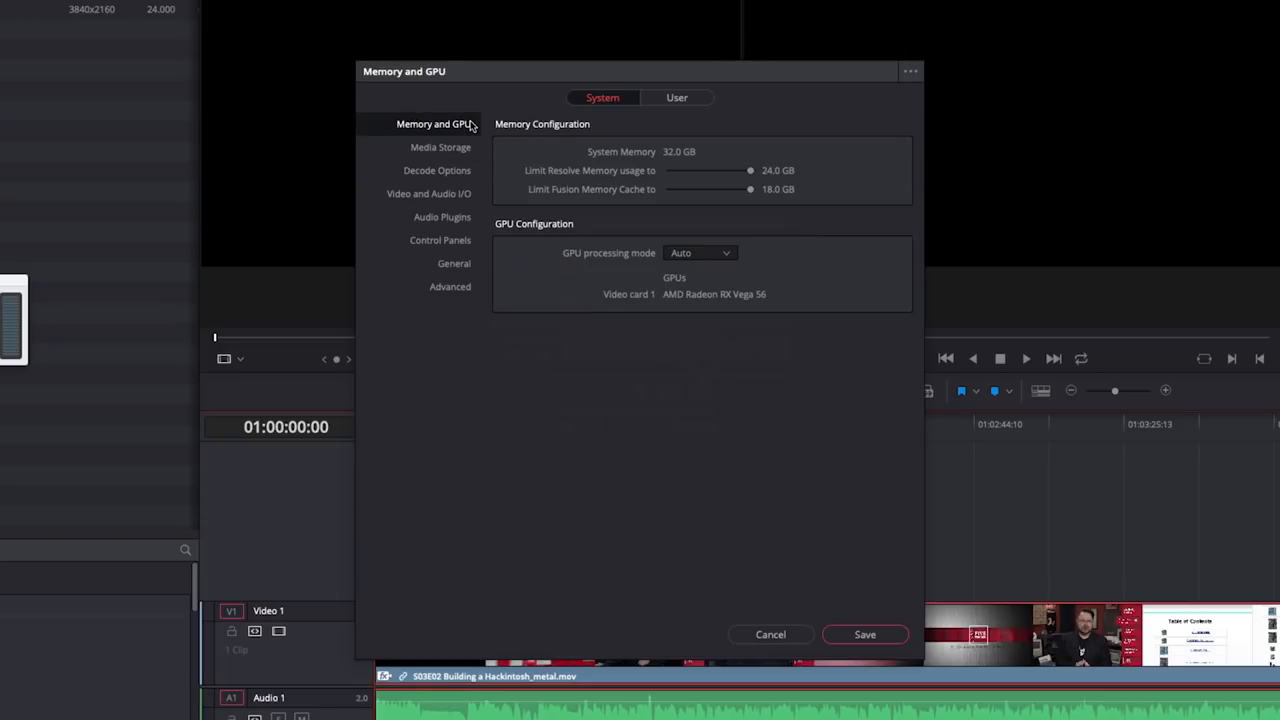
pyautogui.moveTo(796, 324)
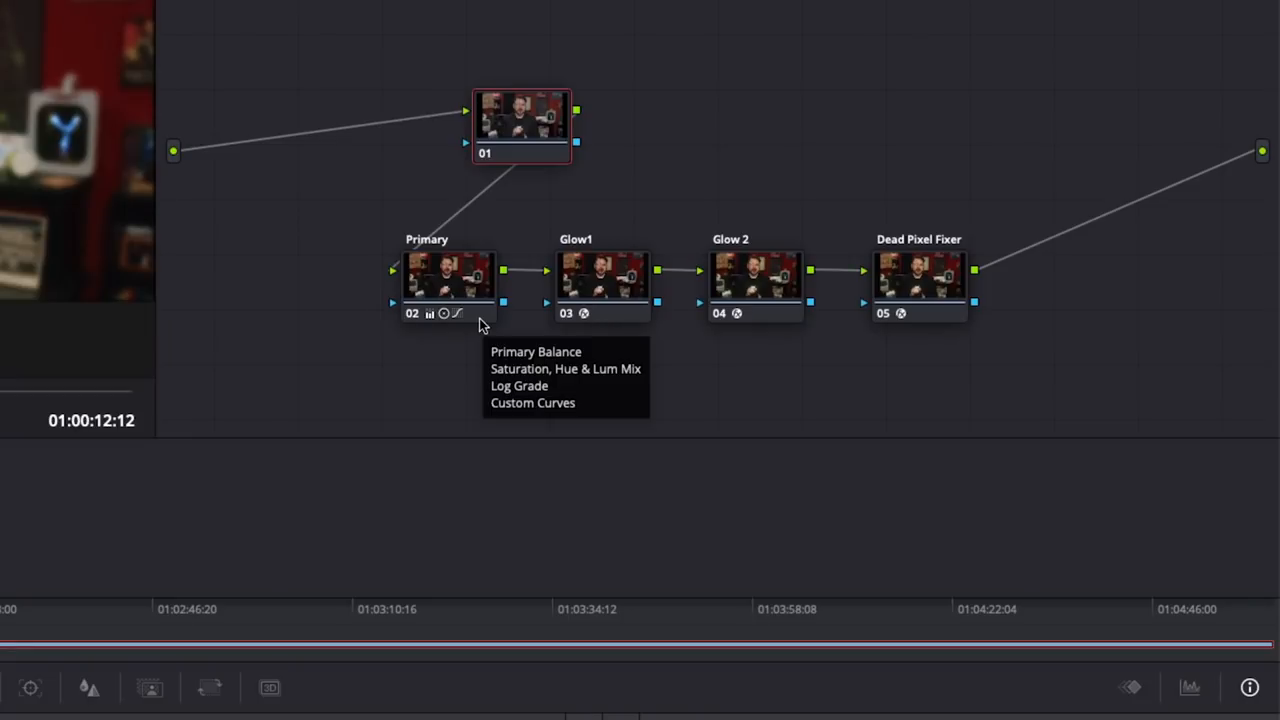
pyautogui.moveTo(618, 312)
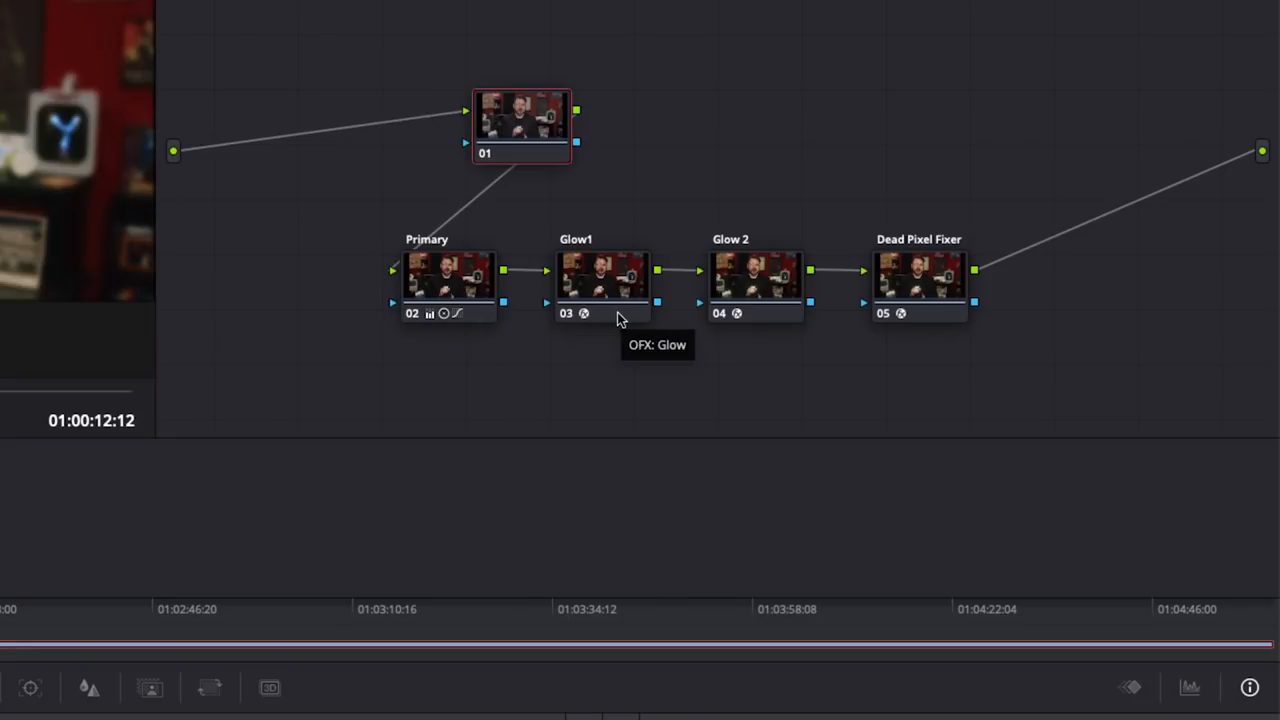
pyautogui.moveTo(792, 318)
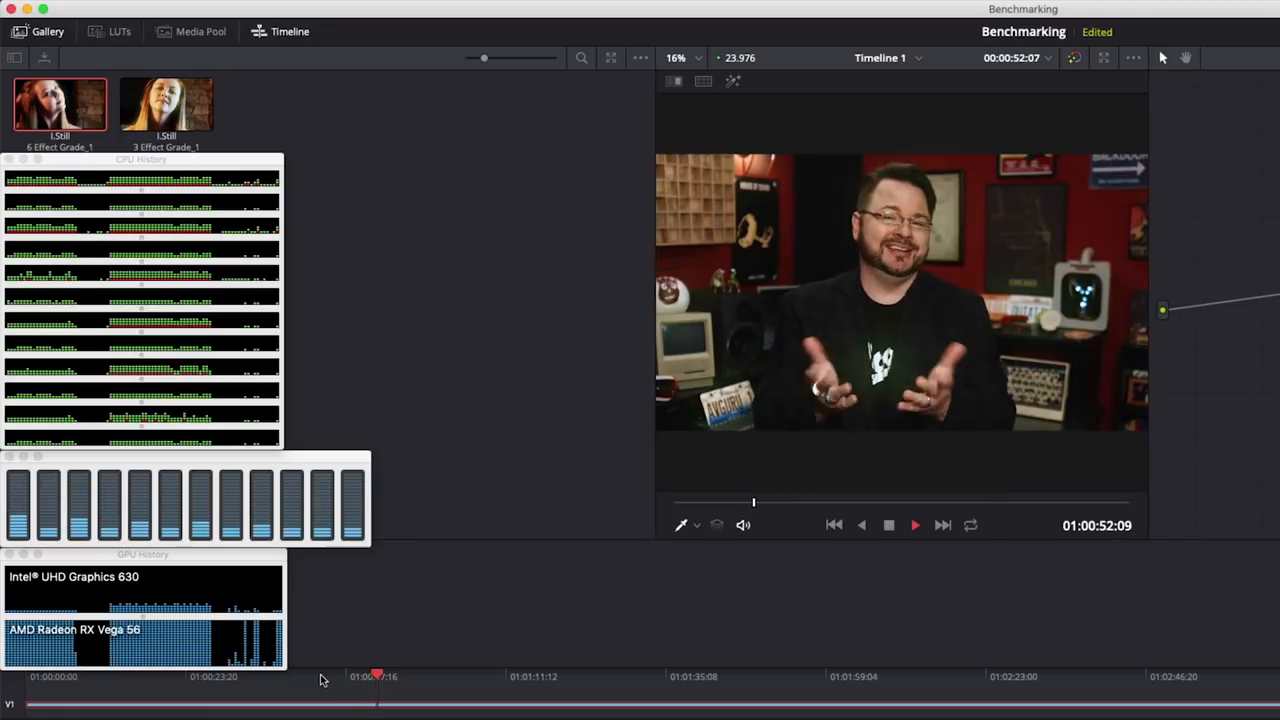
pyautogui.click(912, 524)
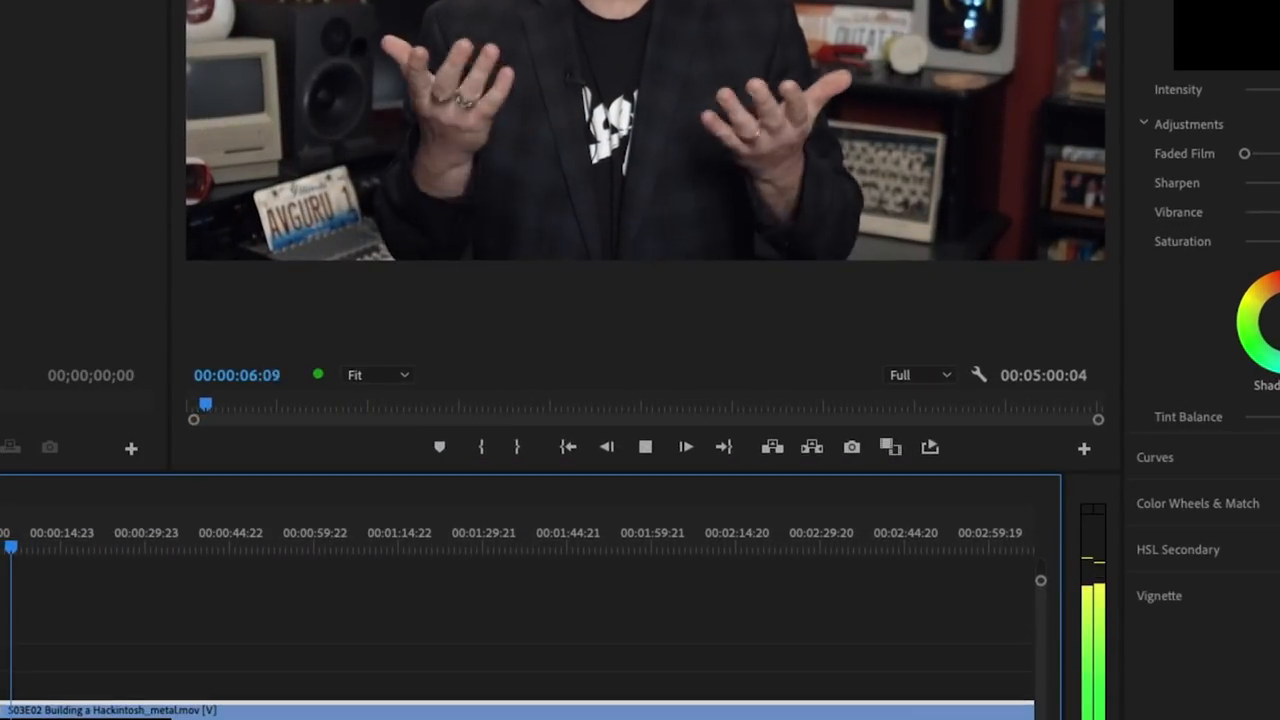
# Filter the Effects panel to blur effects by searching 'blur'
pyautogui.click(684, 448)
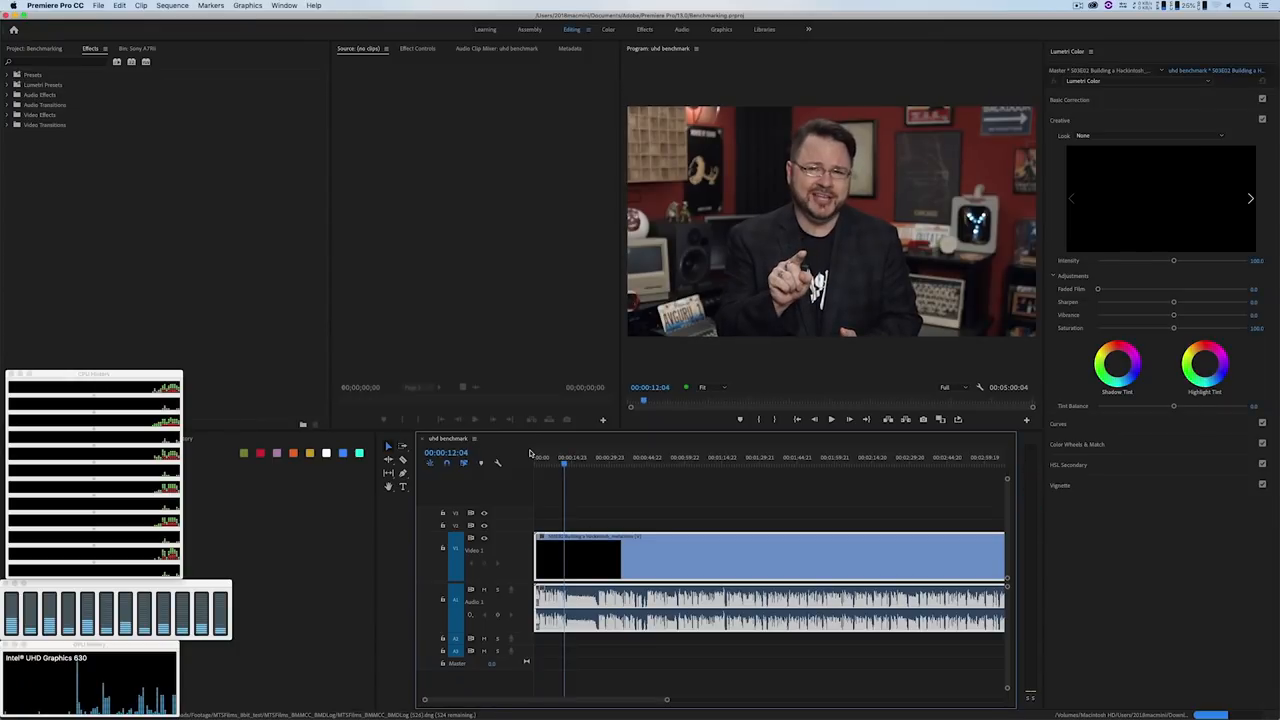
pyautogui.write('blur')
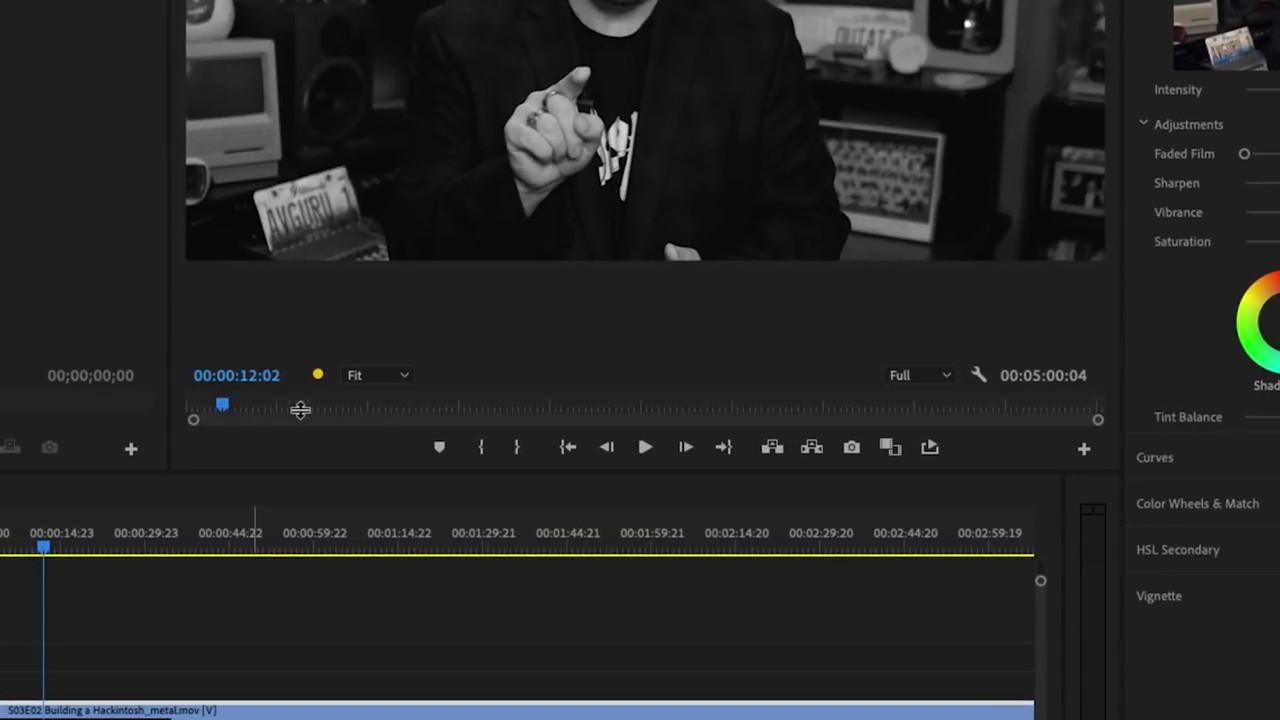
pyautogui.moveTo(318, 374)
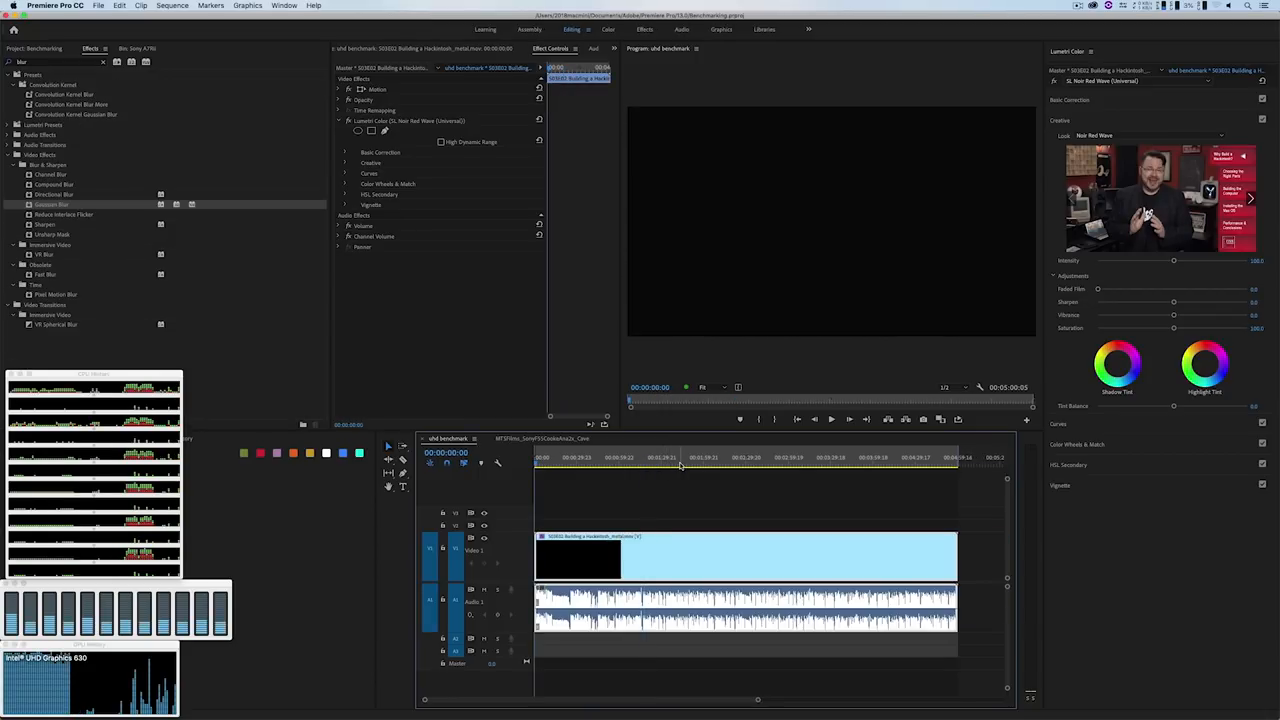
# Run a Sequence menu command, then play the benchmark sequence from the timeline
pyautogui.click(172, 6)
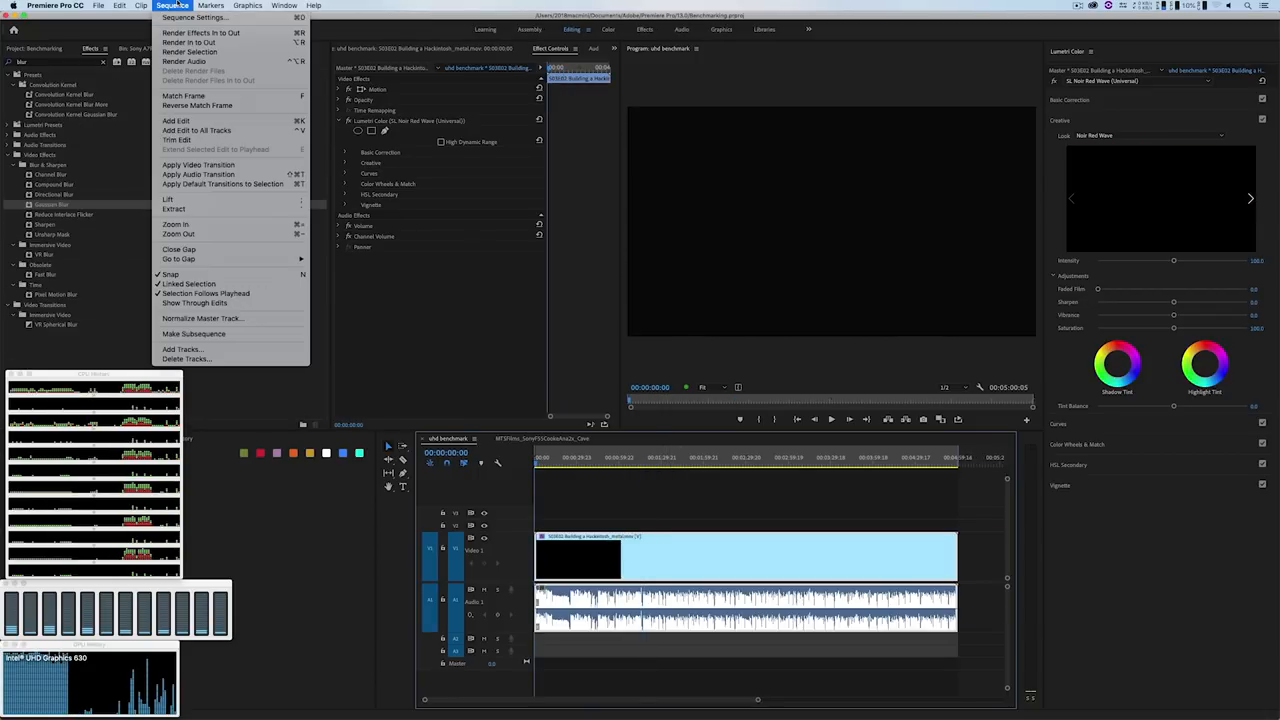
pyautogui.click(188, 42)
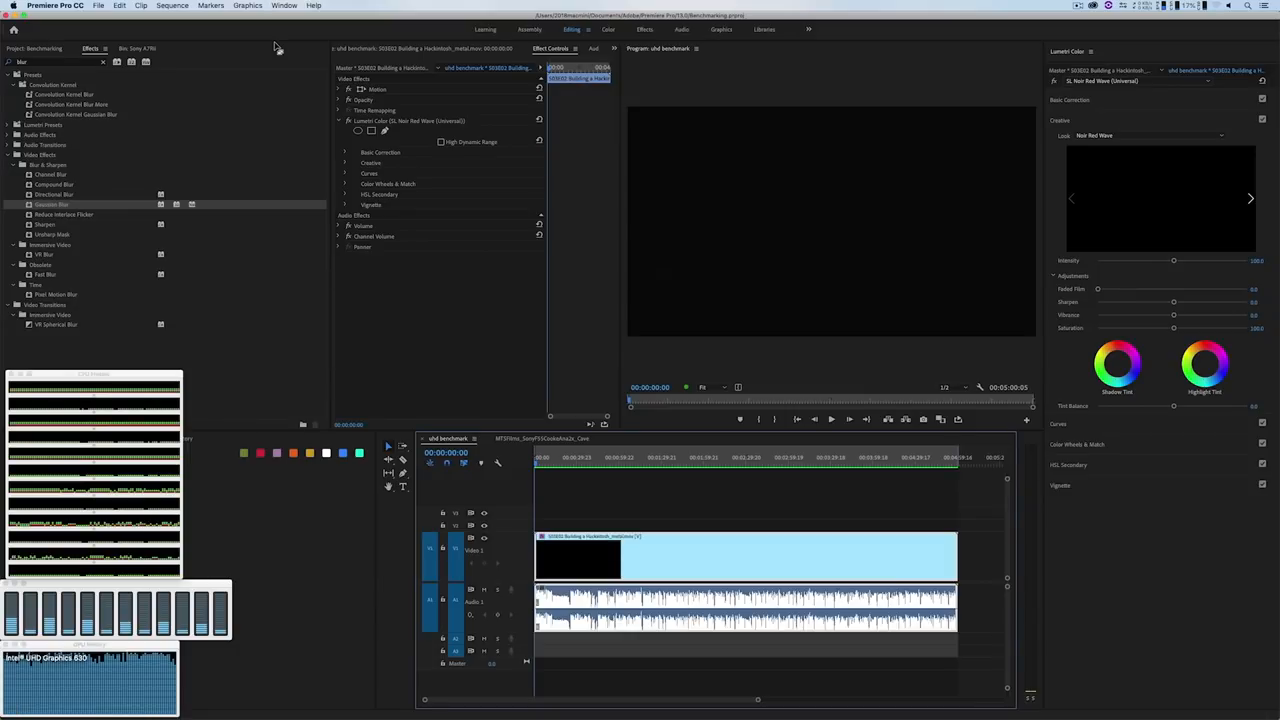
pyautogui.click(832, 420)
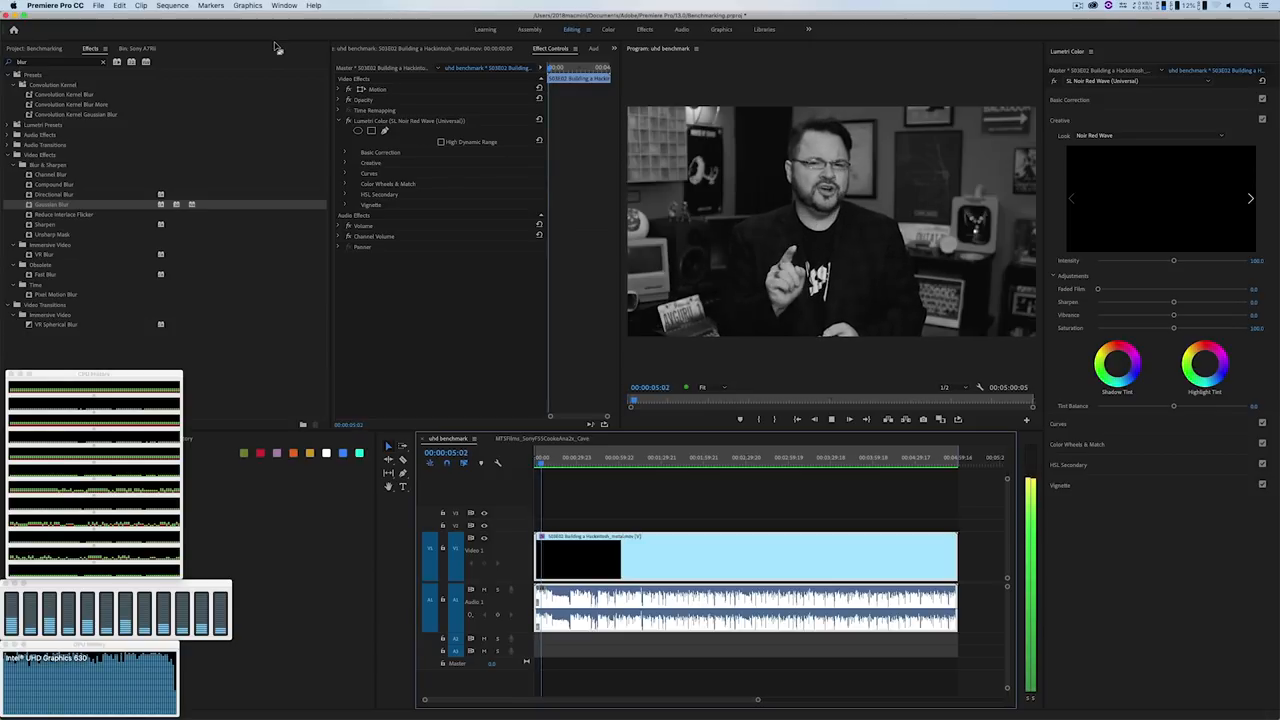
# Queue the benchmark sequence in Media Encoder and start the YouTube 1080p encode
pyautogui.press('cmd+s')
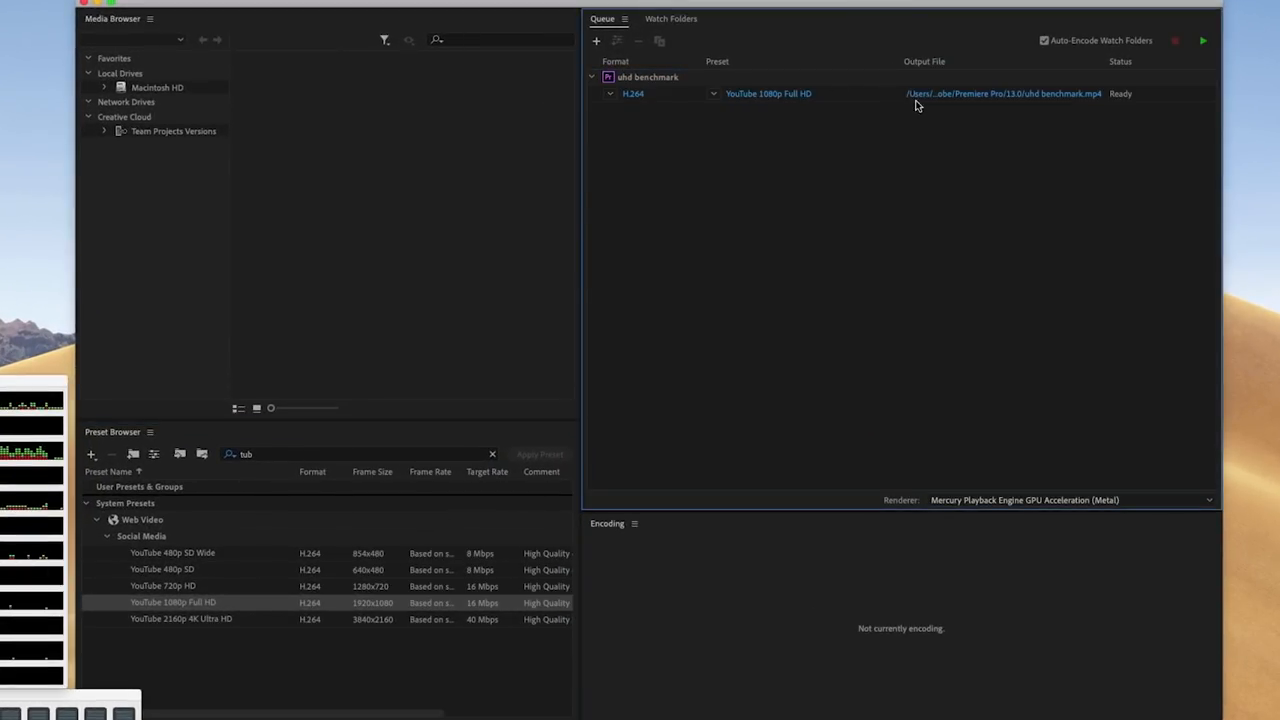
pyautogui.moveTo(1184, 60)
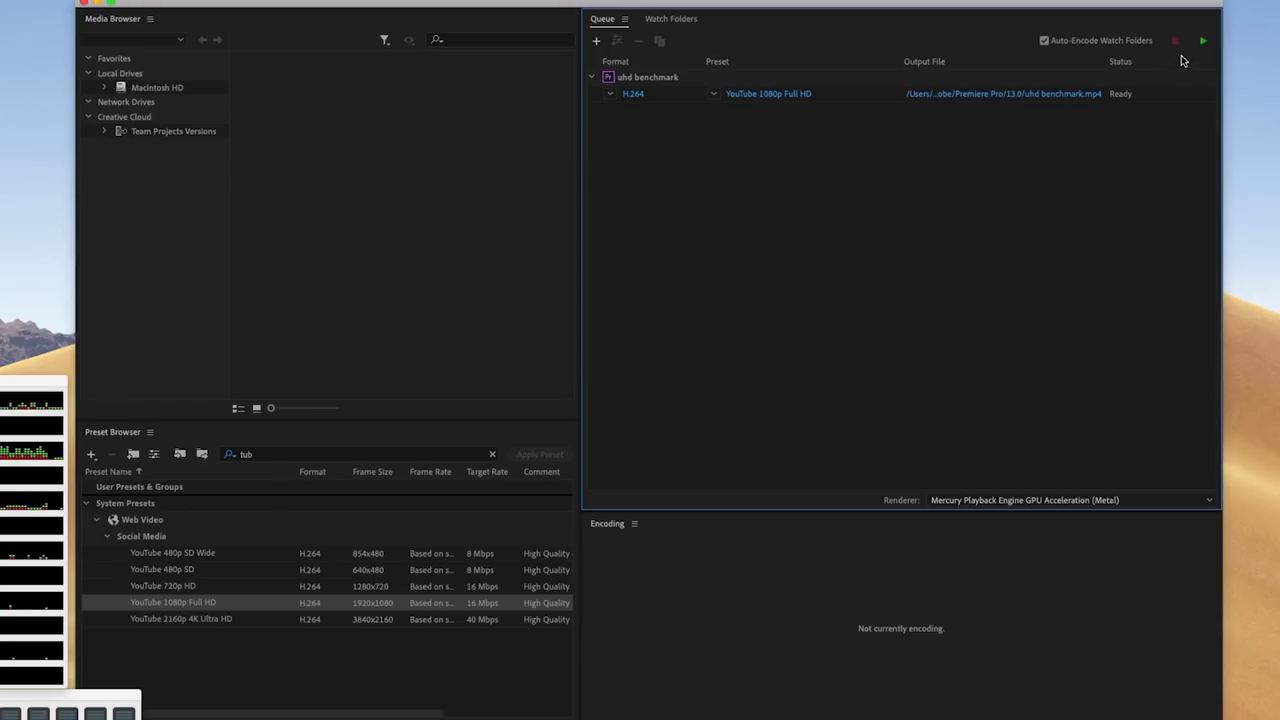
pyautogui.moveTo(1184, 504)
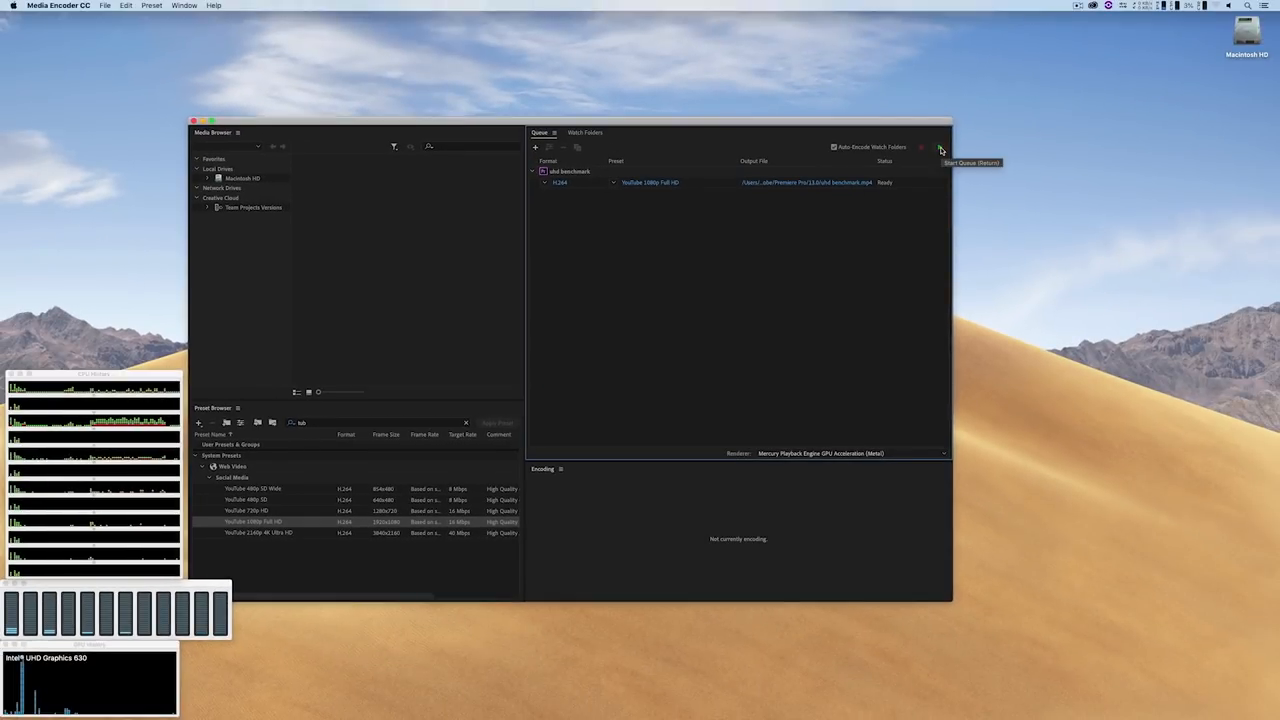
pyautogui.click(940, 148)
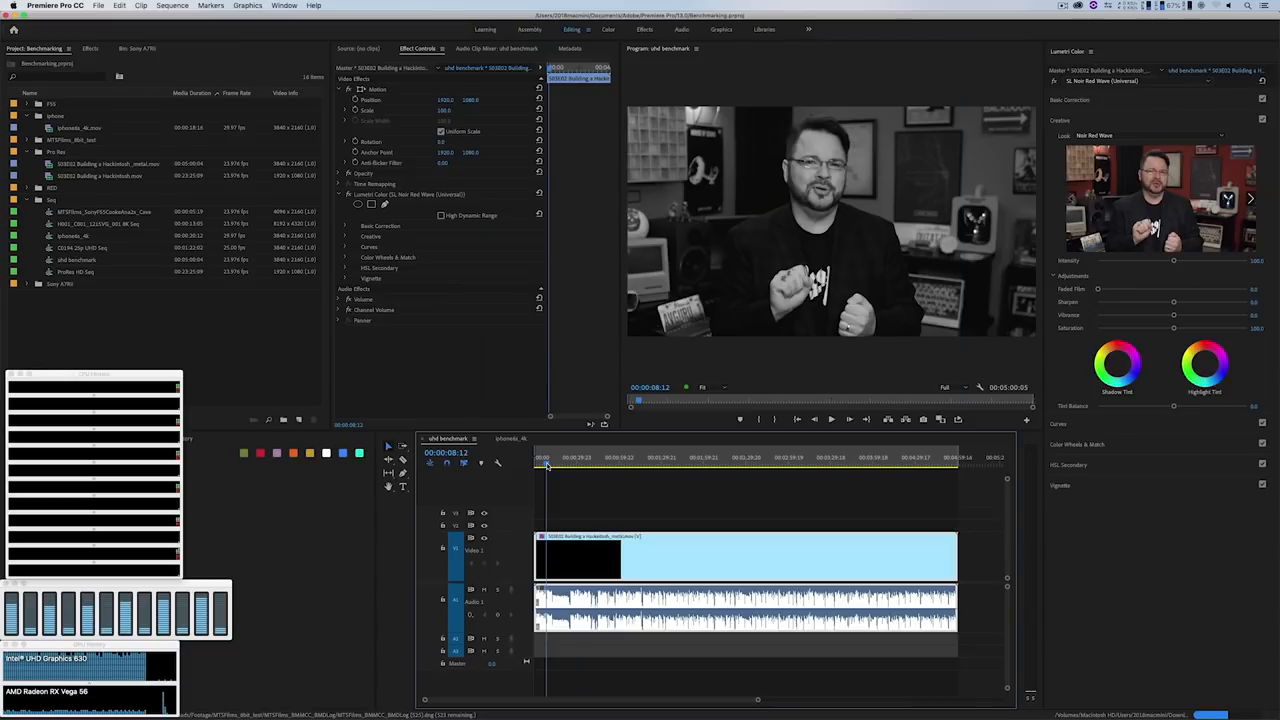
# Run a Sequence menu command on the benchmark sequence before switching to Media Encoder
pyautogui.click(172, 6)
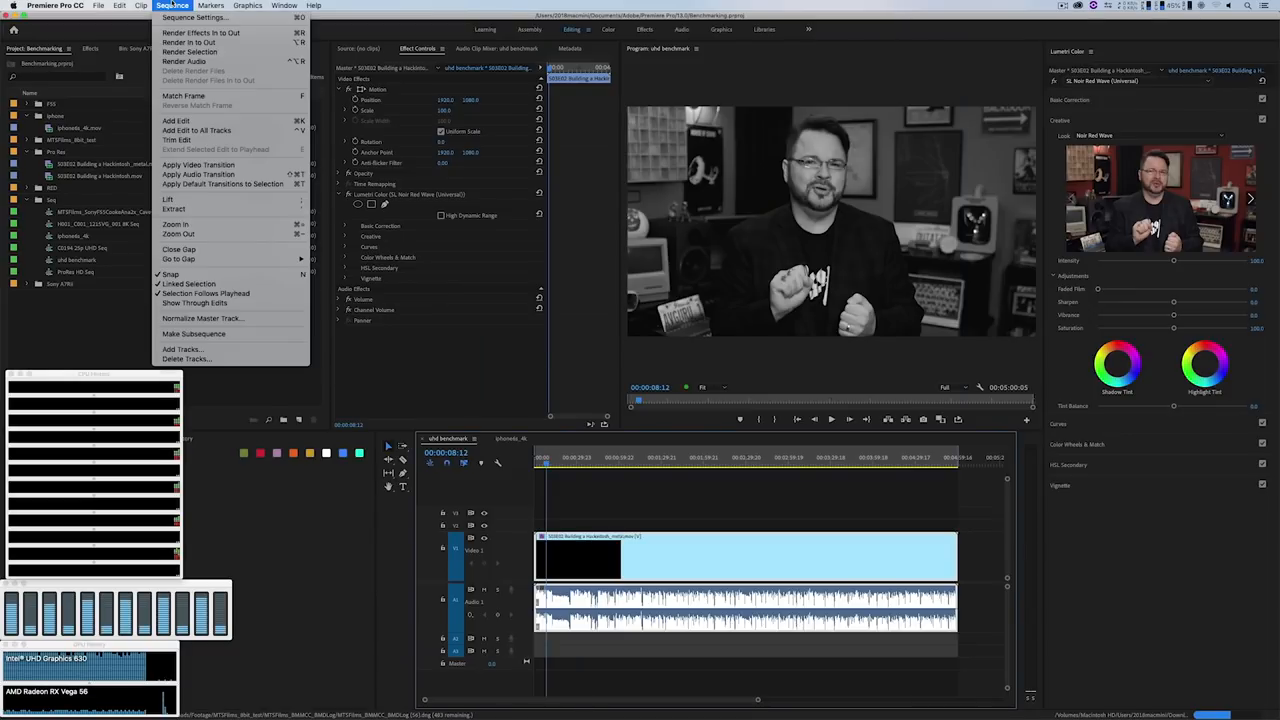
pyautogui.click(188, 42)
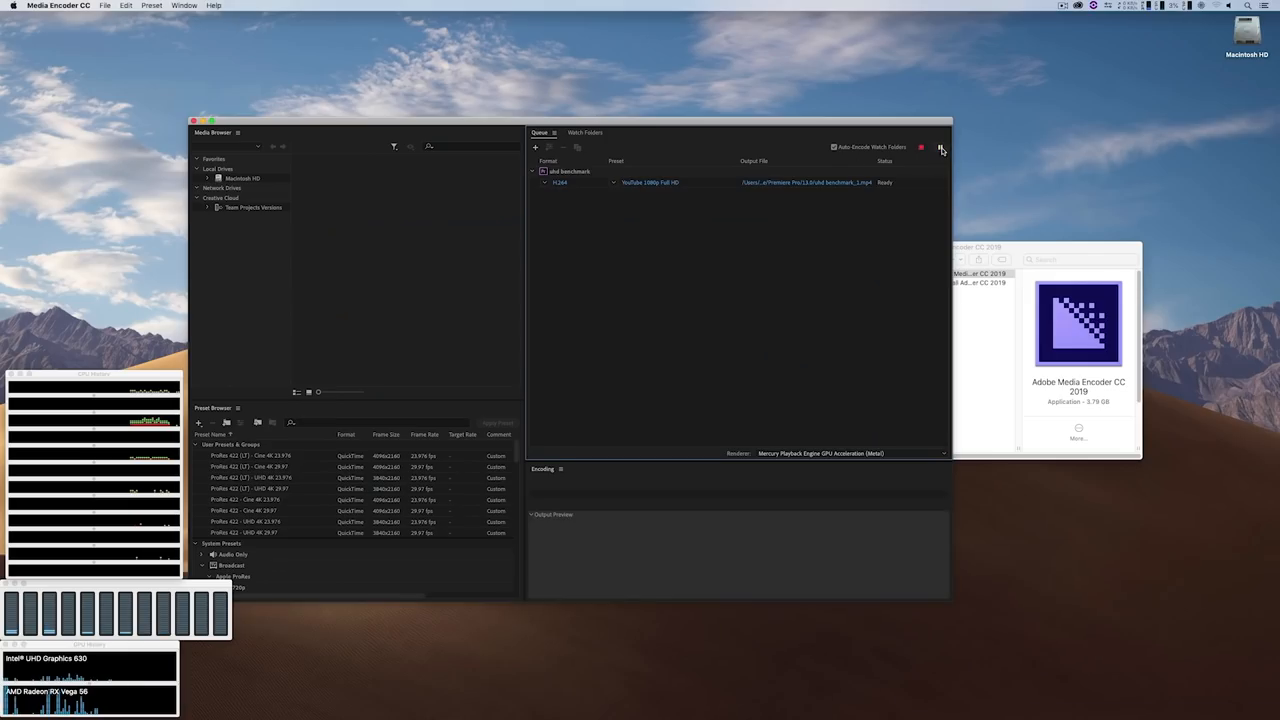
pyautogui.click(940, 148)
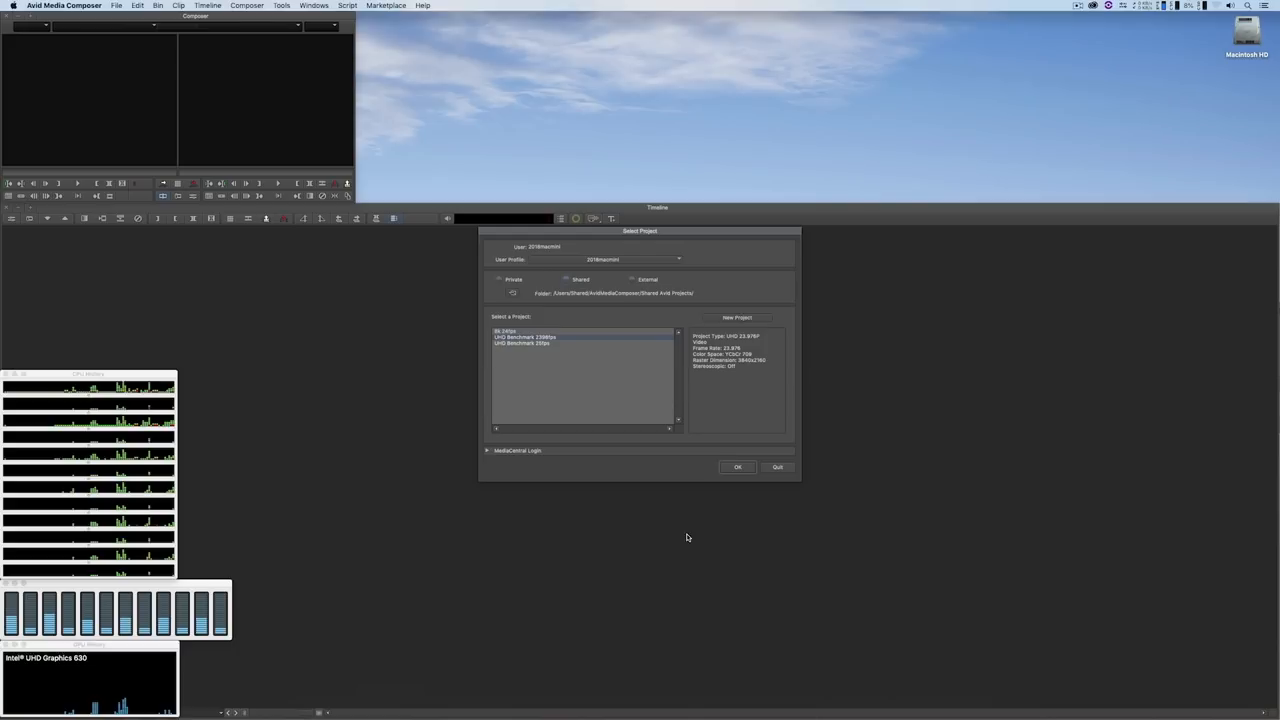
# Open the UHD Benchmark project and scroll its info page to the GPU Info section
pyautogui.click(738, 468)
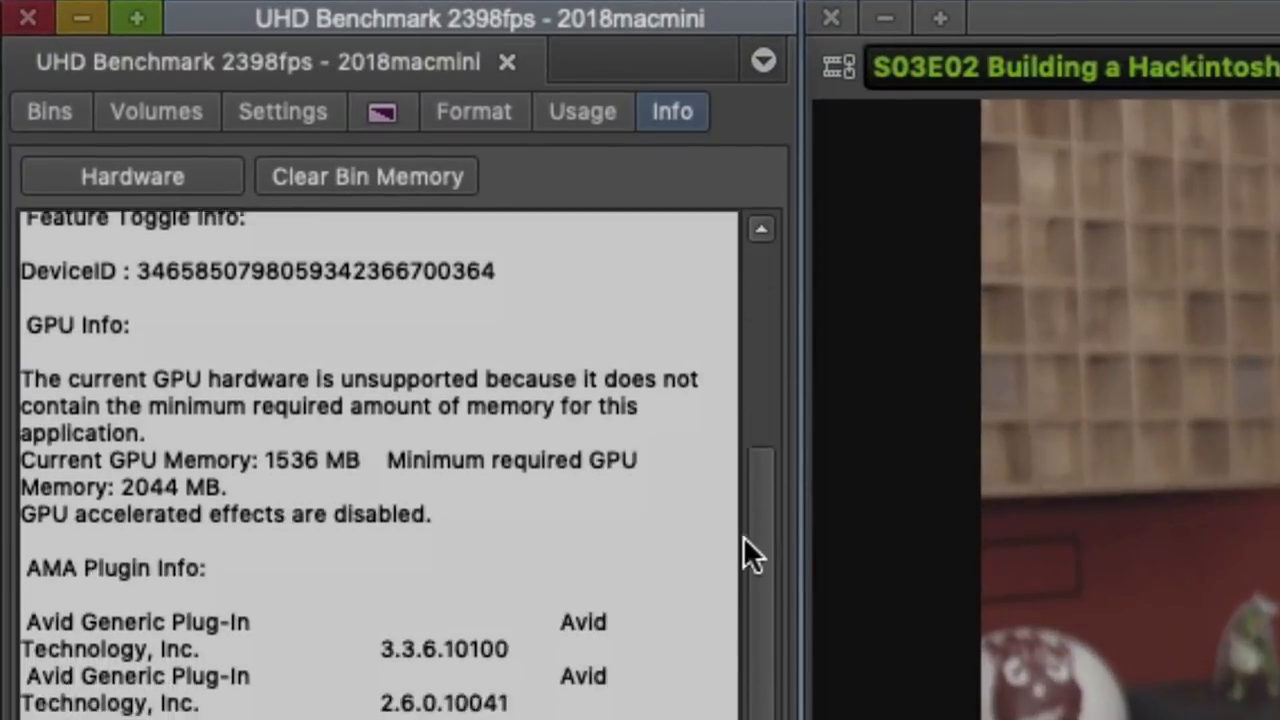
pyautogui.scroll(-3)
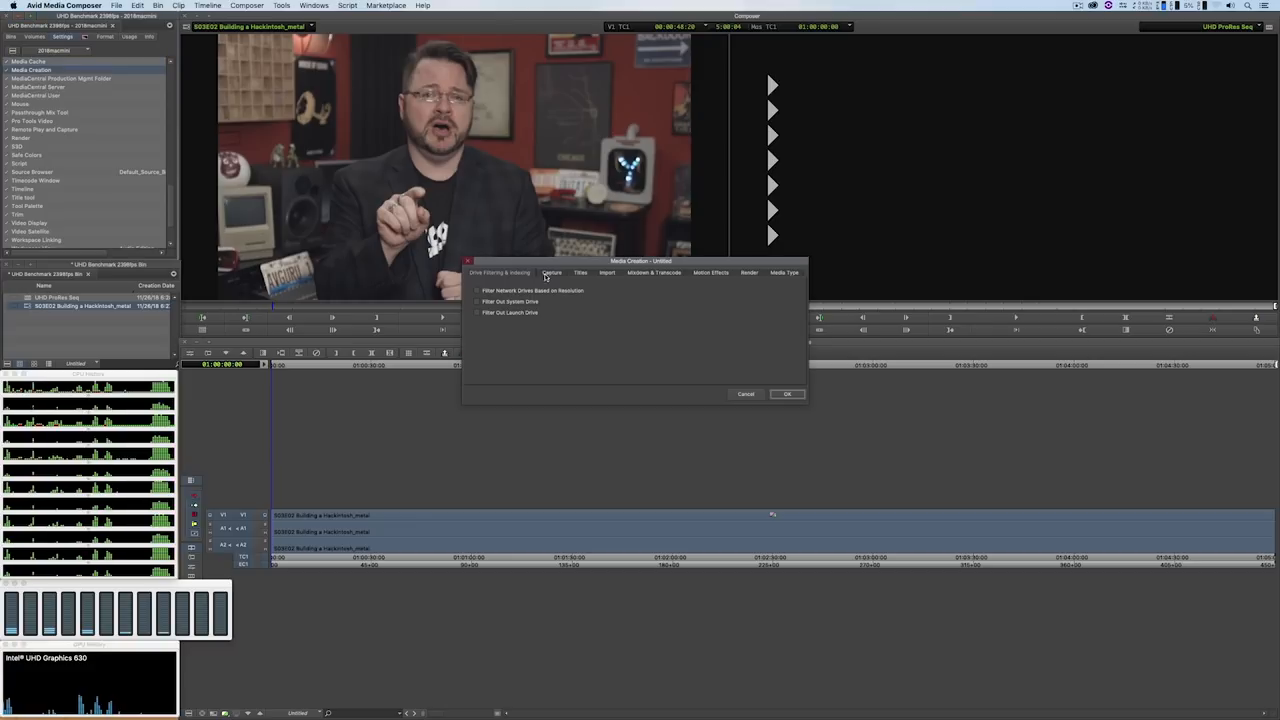
# Confirm Media Creation settings and render In/Out effects to the Macintosh HD drive
pyautogui.click(552, 272)
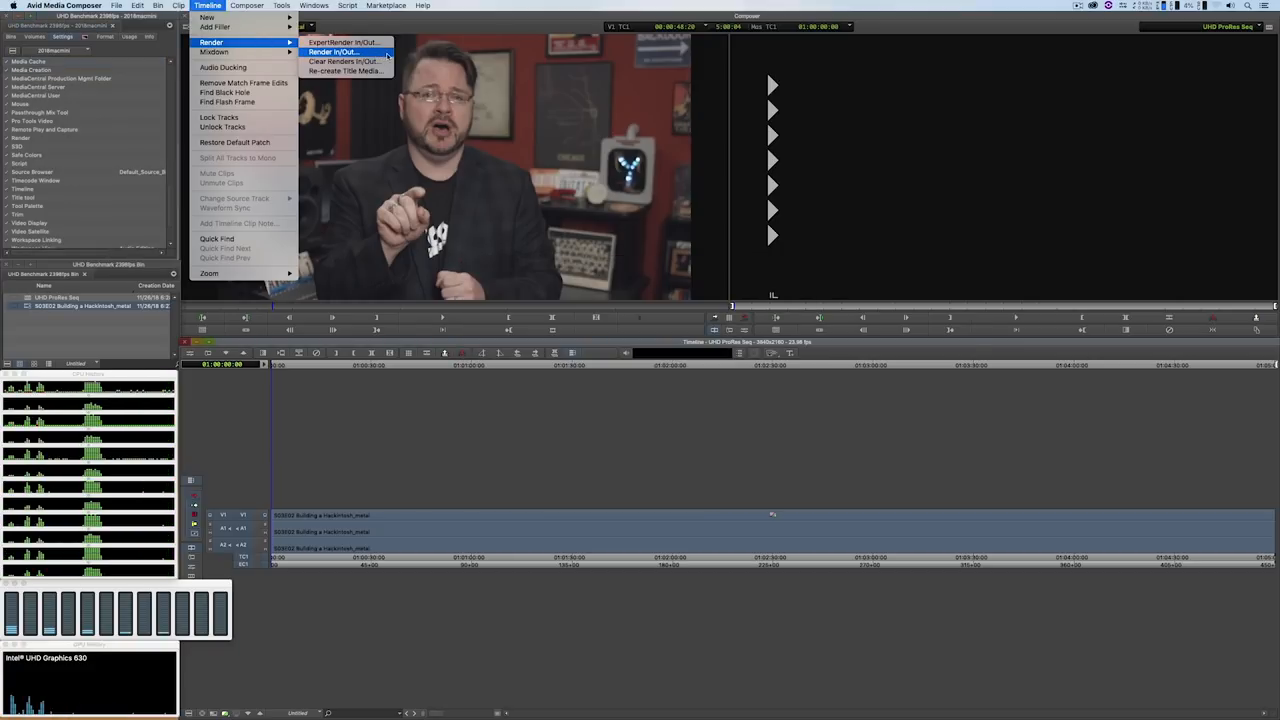
pyautogui.click(332, 52)
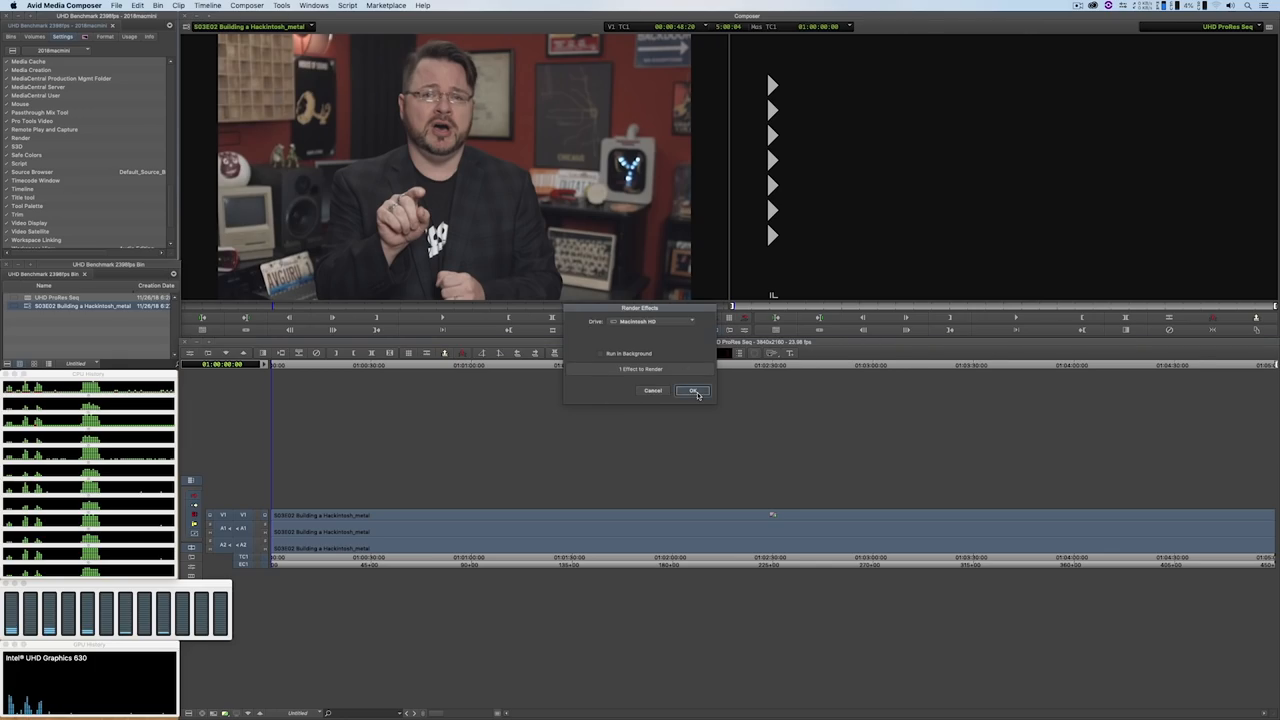
pyautogui.click(692, 390)
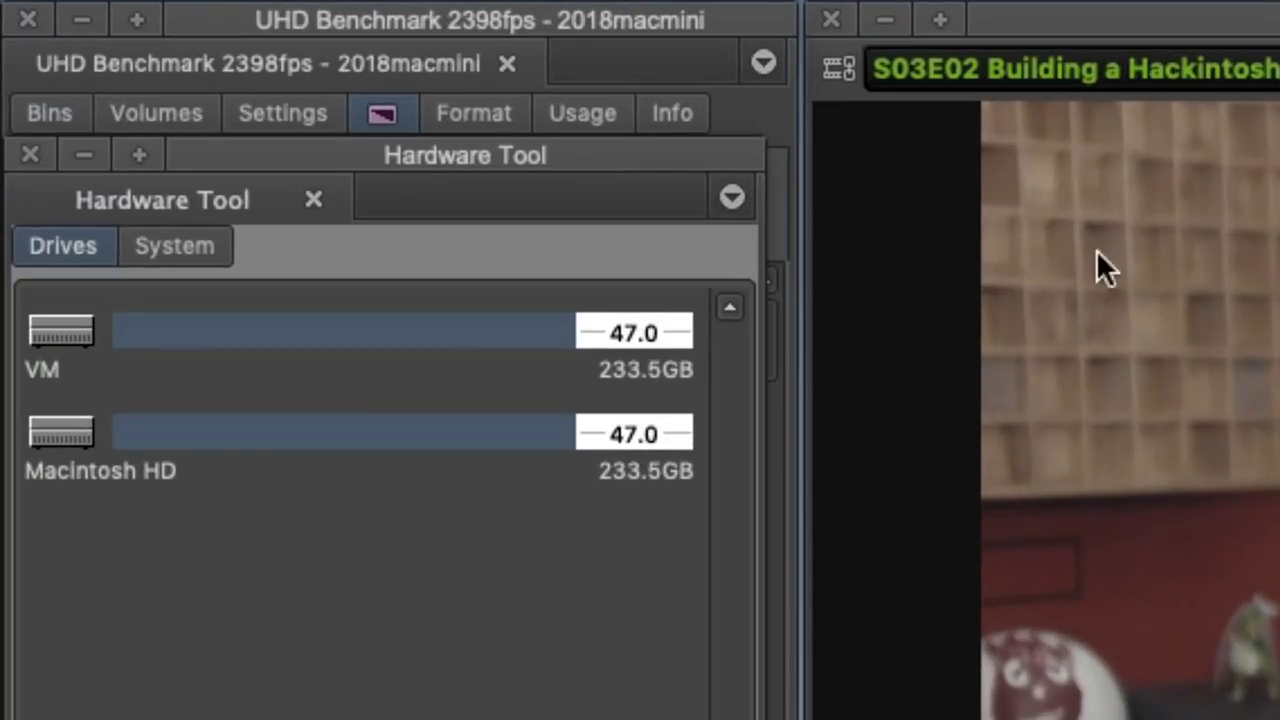
# Return to the project Info page and scroll to GPU Info reporting GPU effects enabled
pyautogui.click(672, 112)
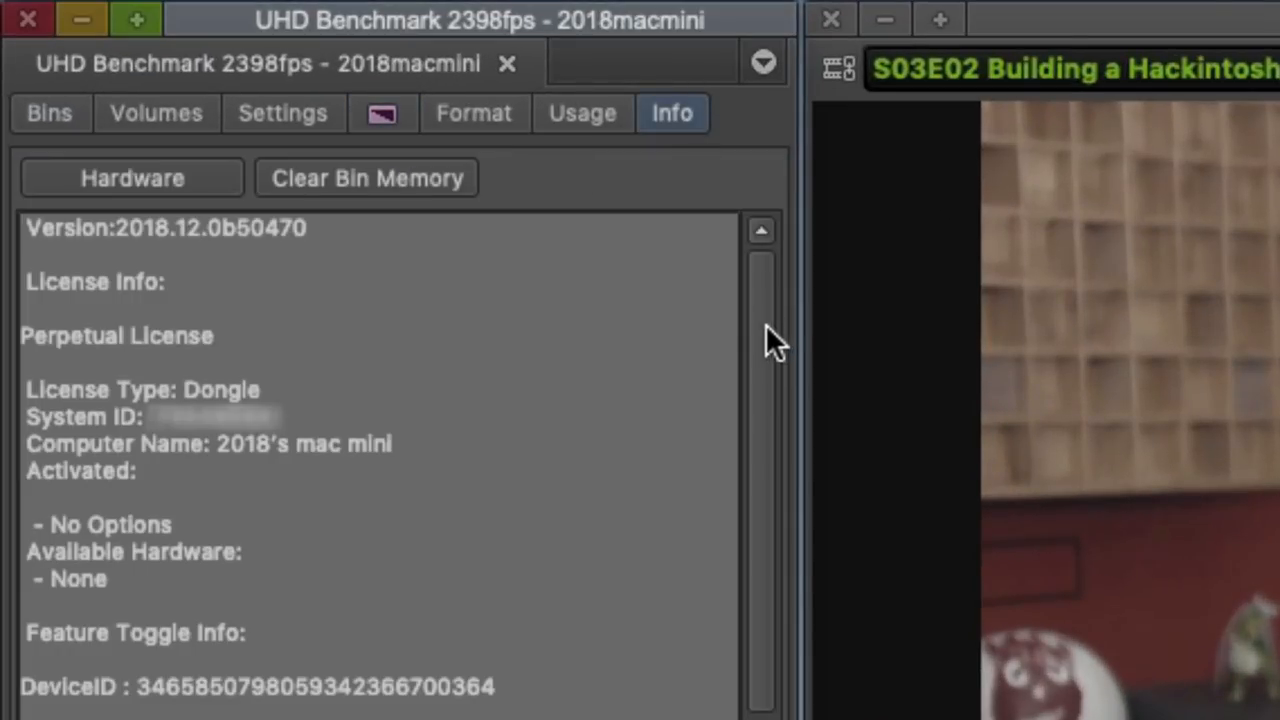
pyautogui.scroll(-3)
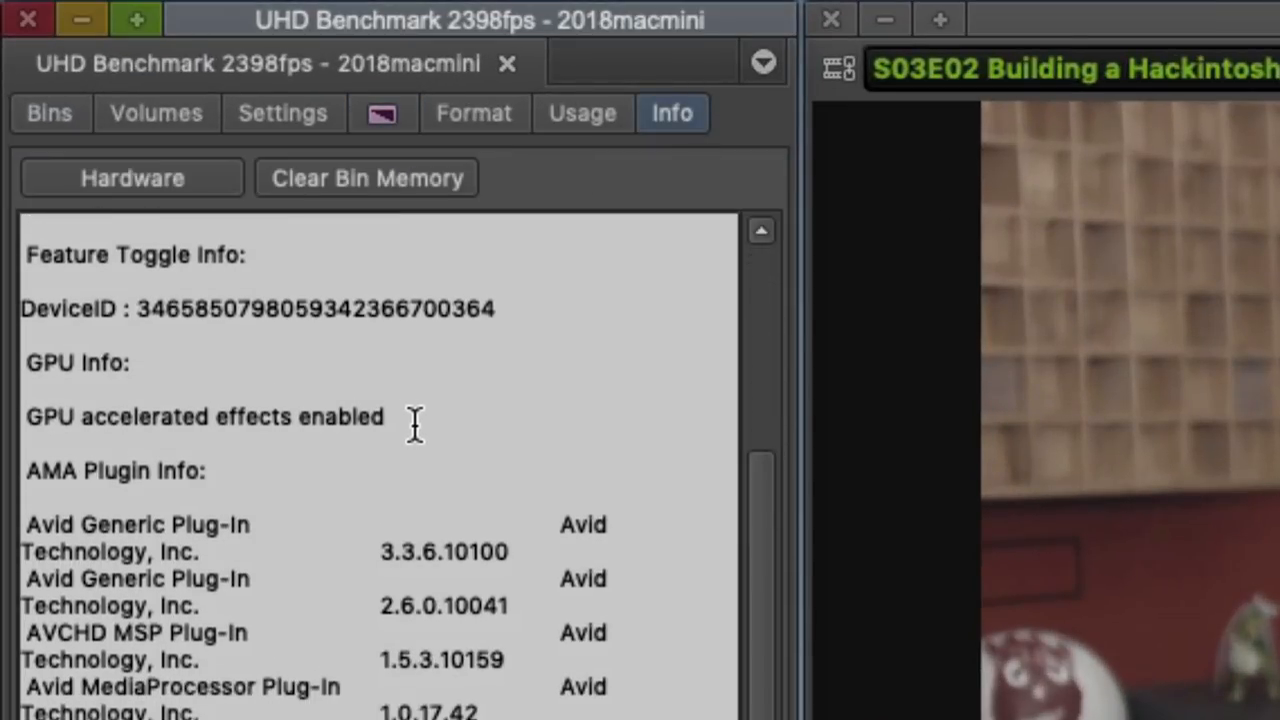
pyautogui.moveTo(420, 440)
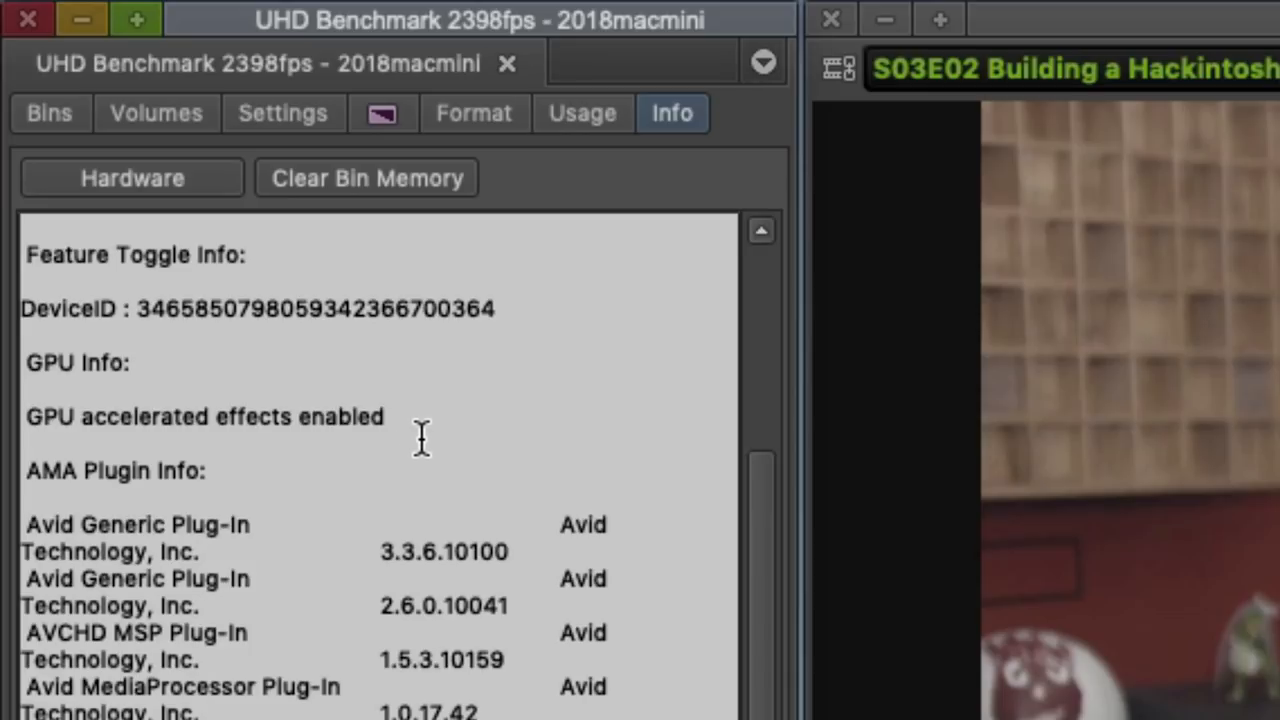